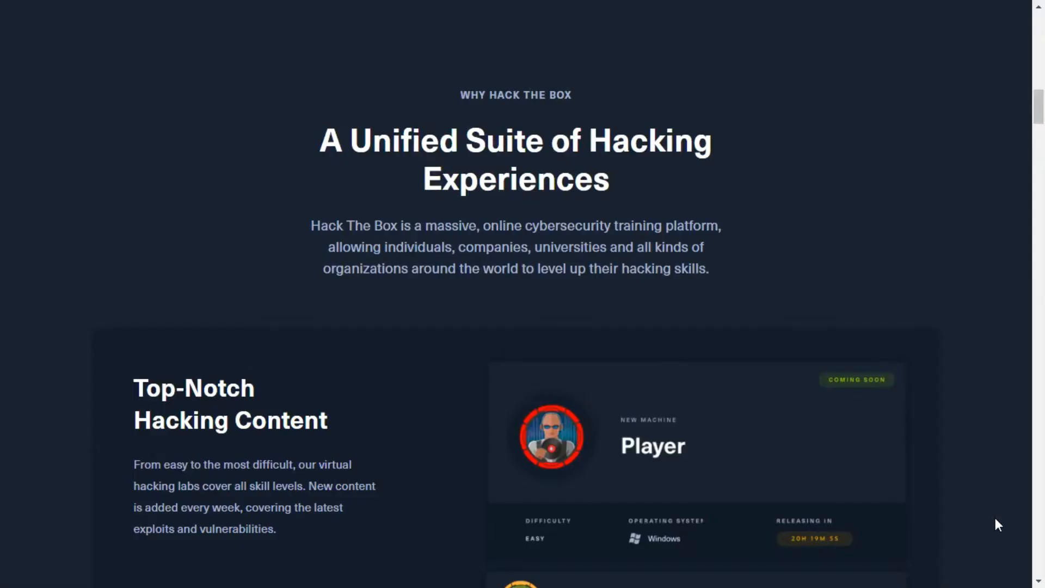
Step: Browse the Hack The Box homepage, then sign in to the account
scroll("down", 3)
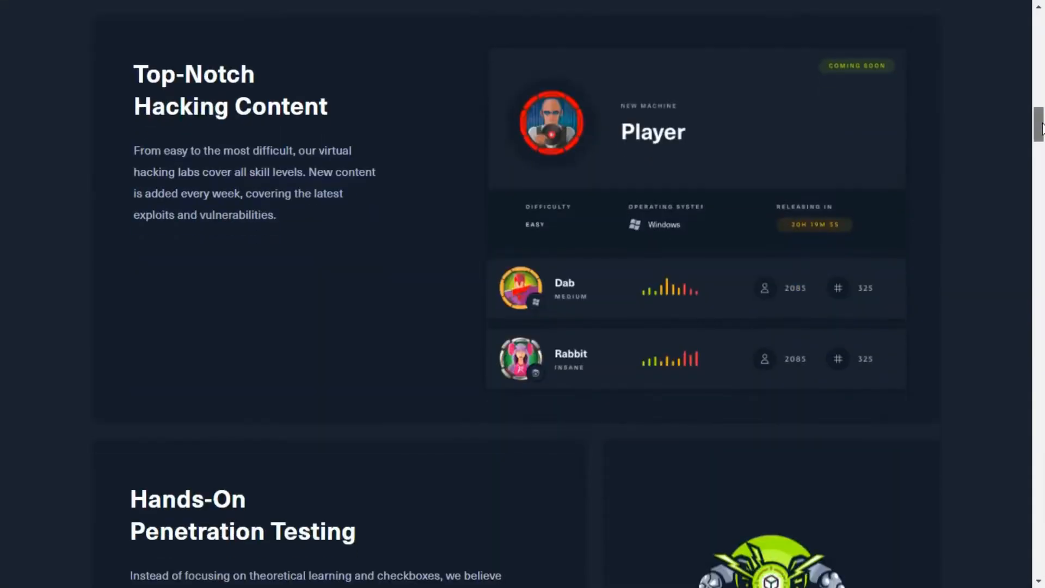
scroll("down", 3)
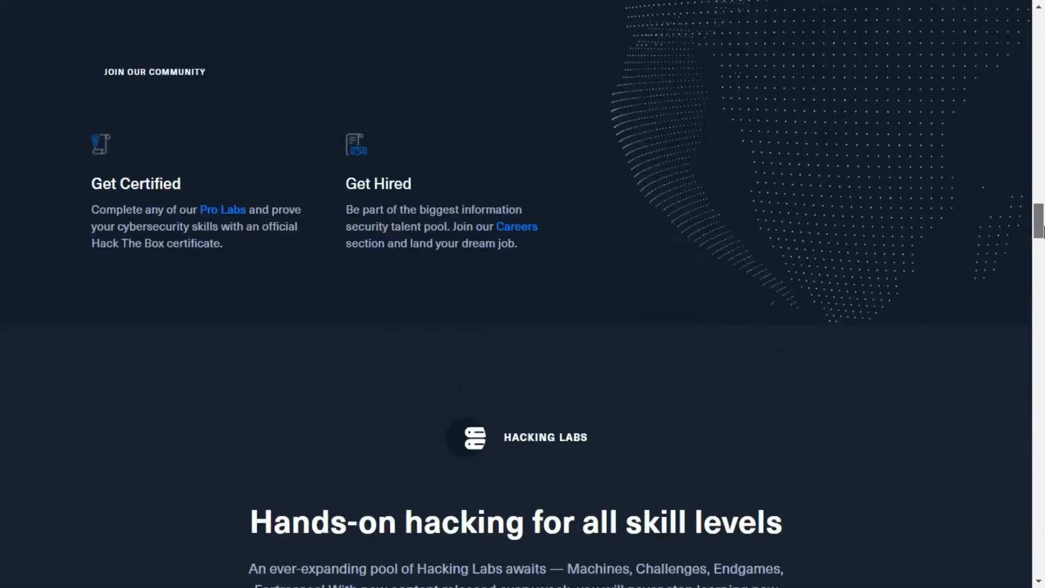
scroll("down", 3)
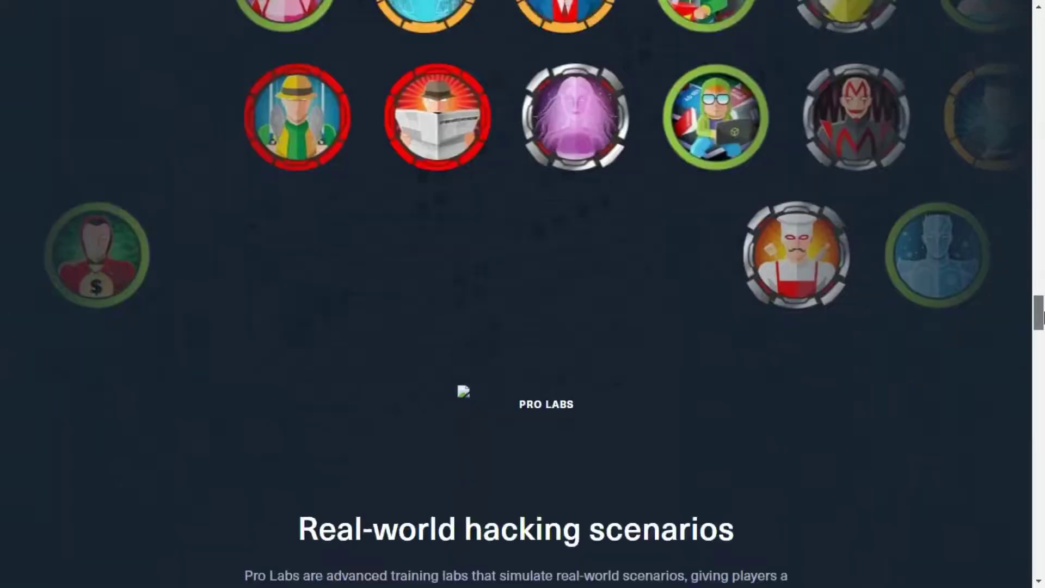
scroll("down", 3)
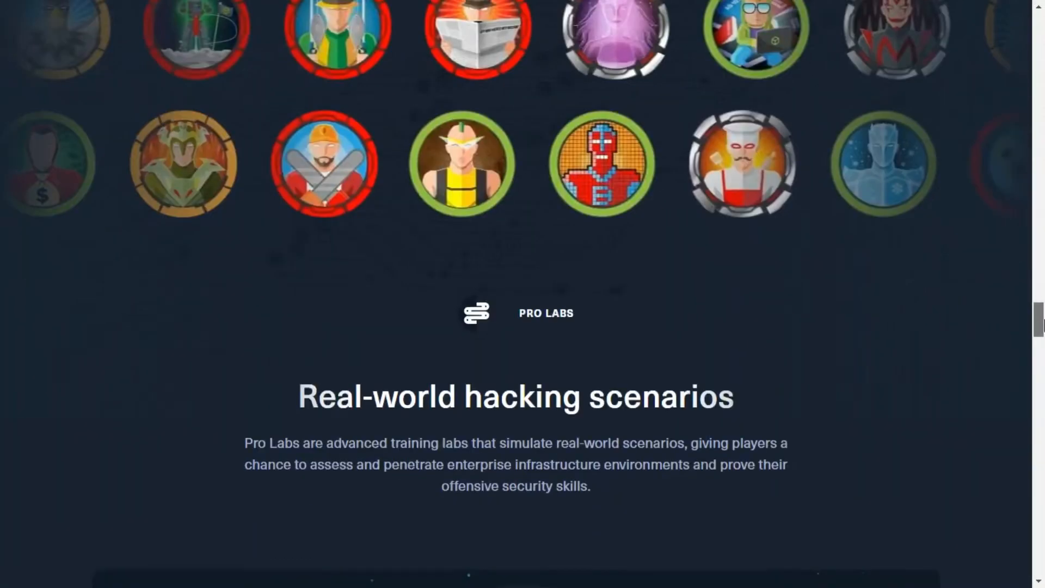
scroll("up", 3)
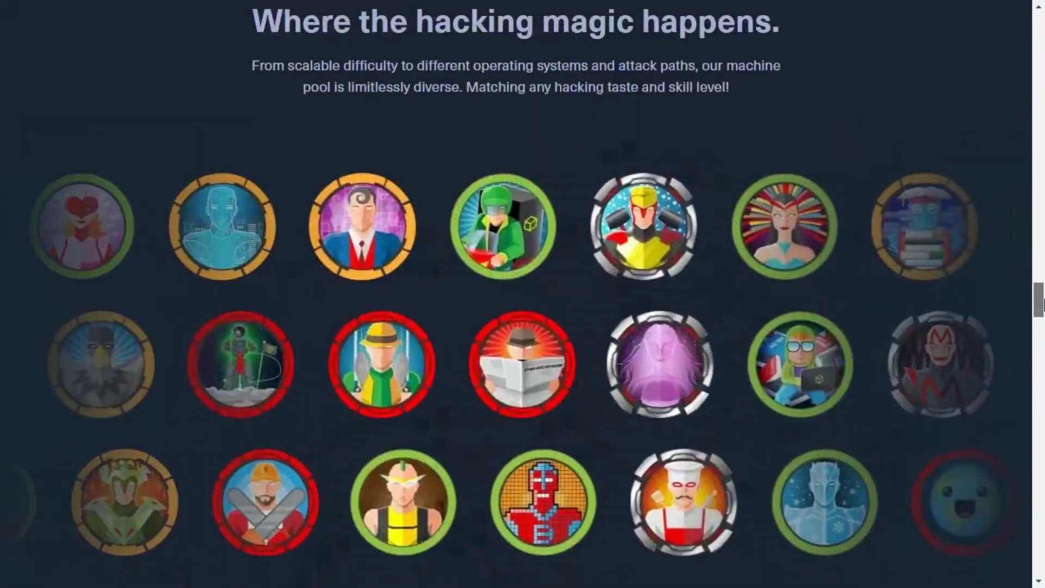
scroll("down", 3)
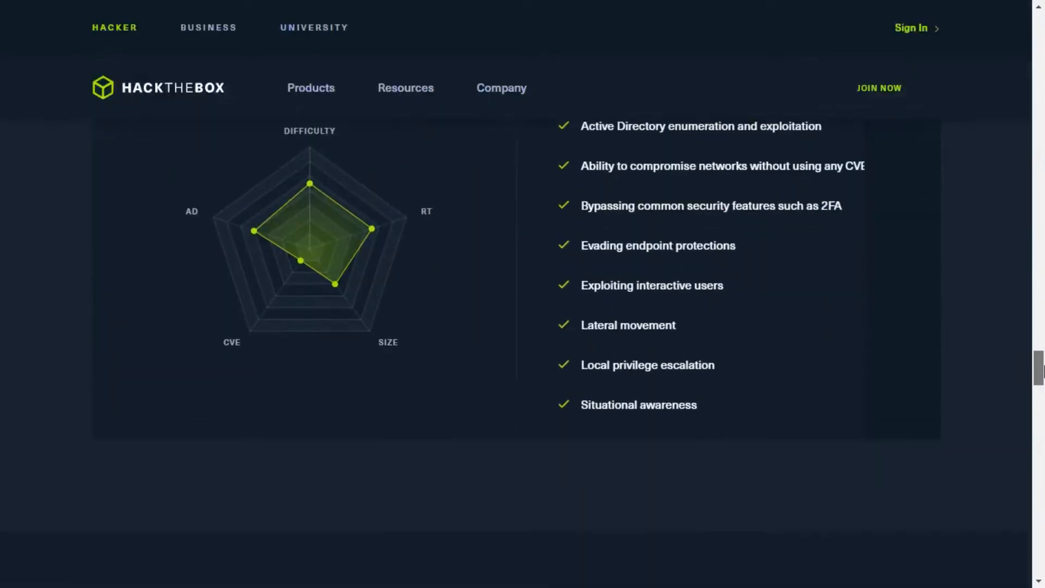
scroll("down", 3)
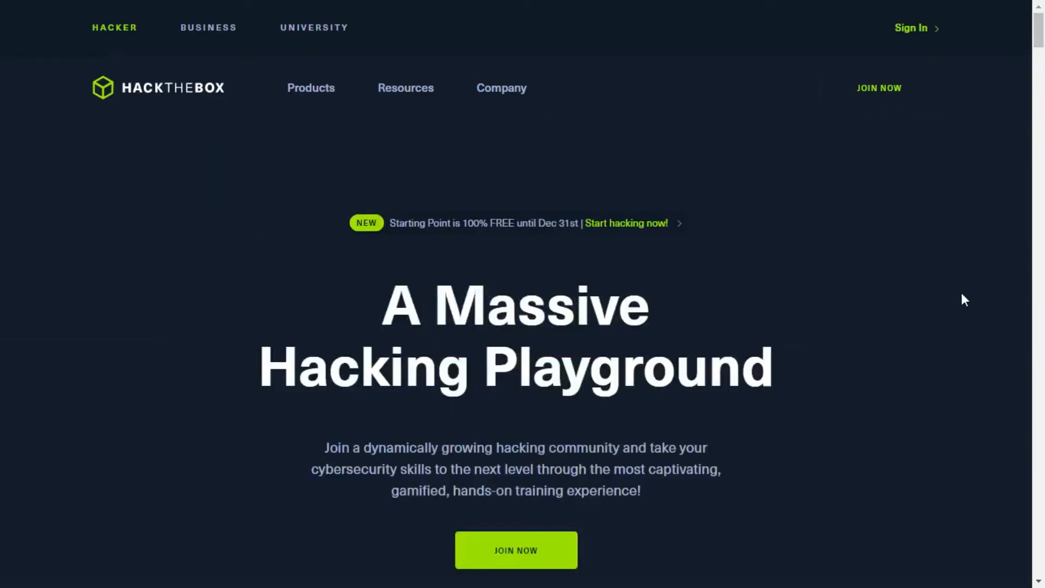
mouse_move(912, 30)
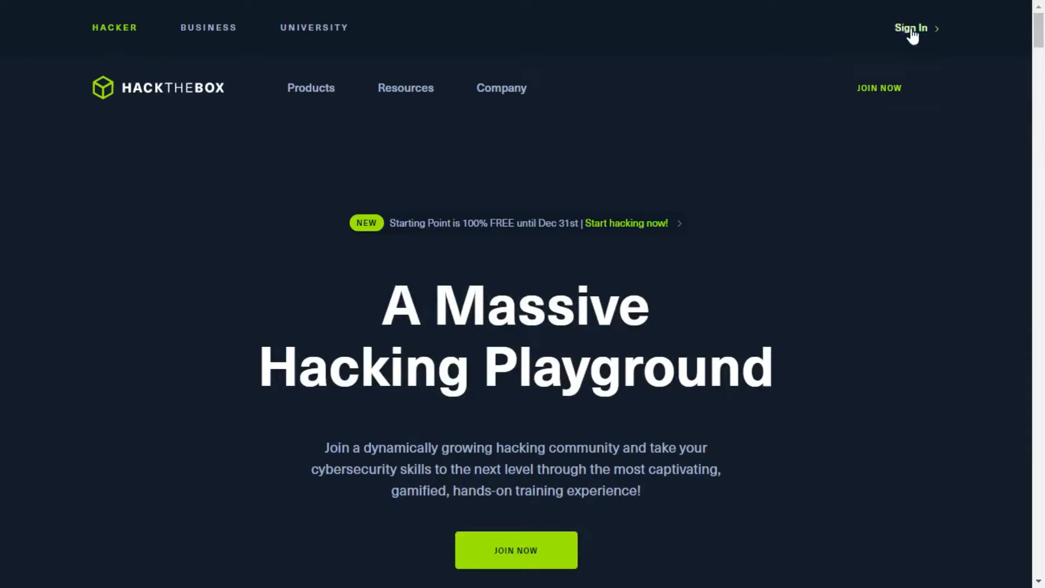
left_click(911, 28)
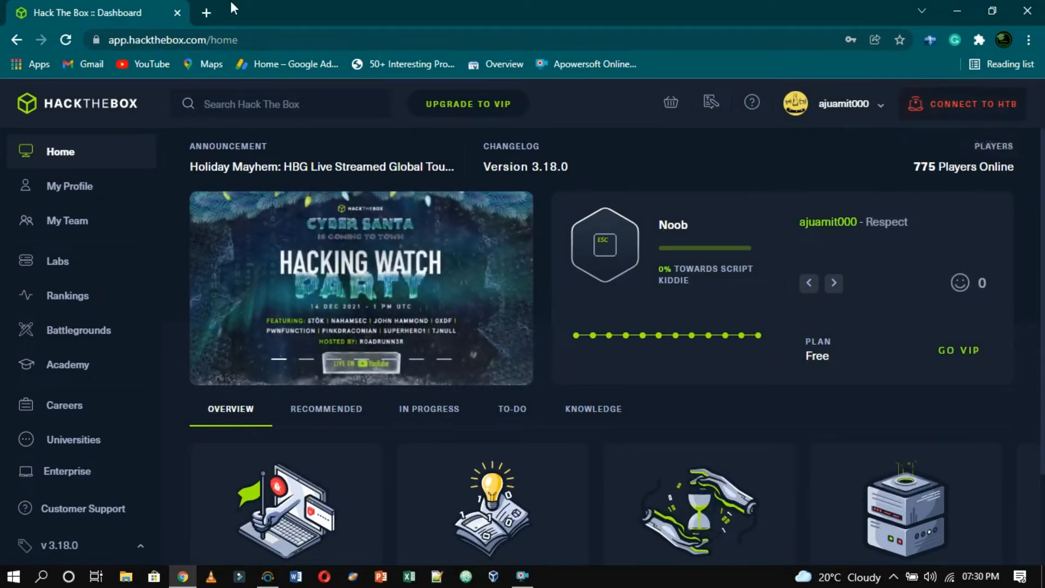
Step: Open the lab connection options and pick Starting Point
left_click(971, 104)
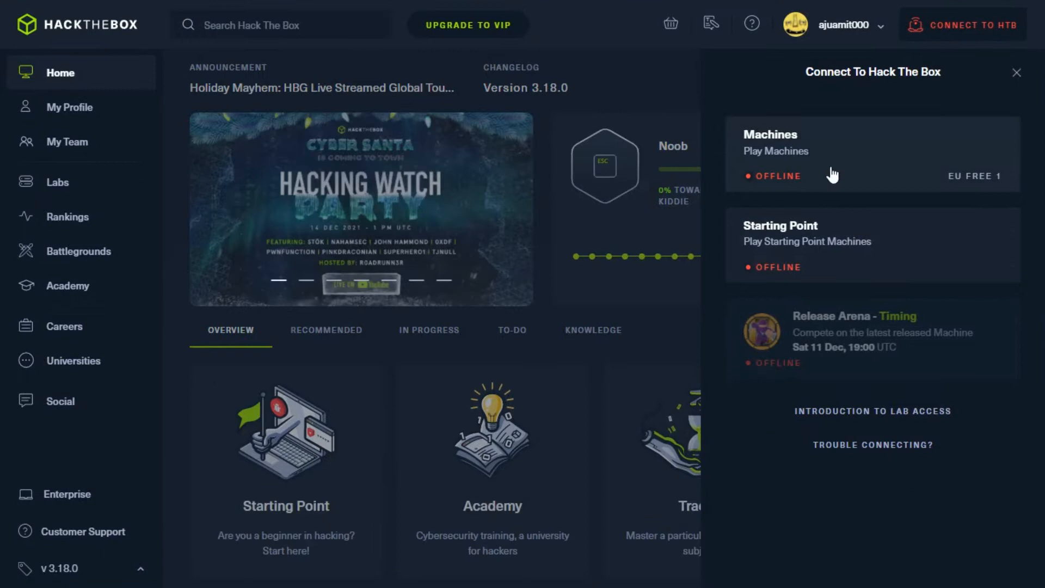
mouse_move(789, 243)
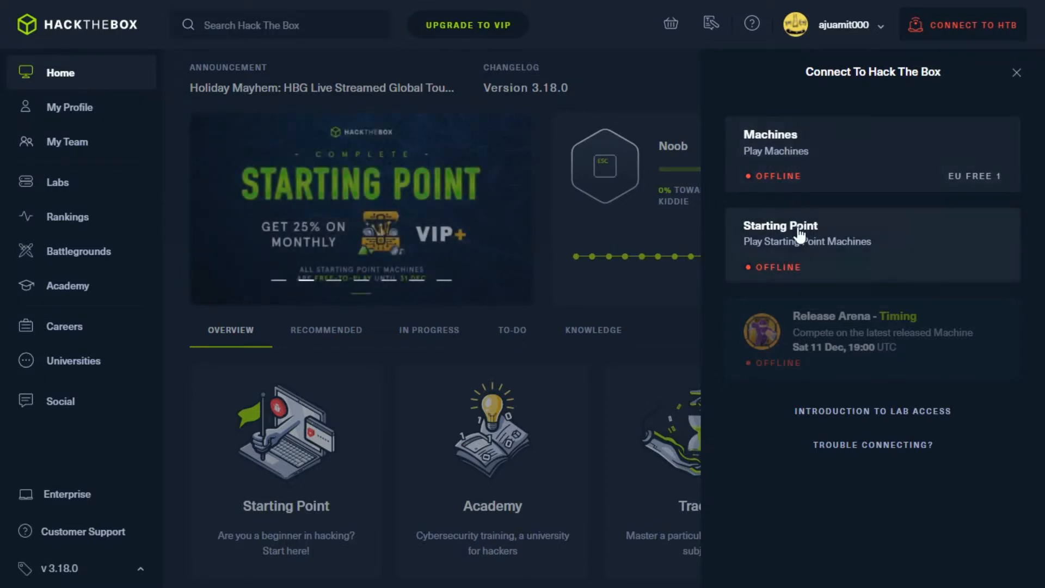
left_click(800, 233)
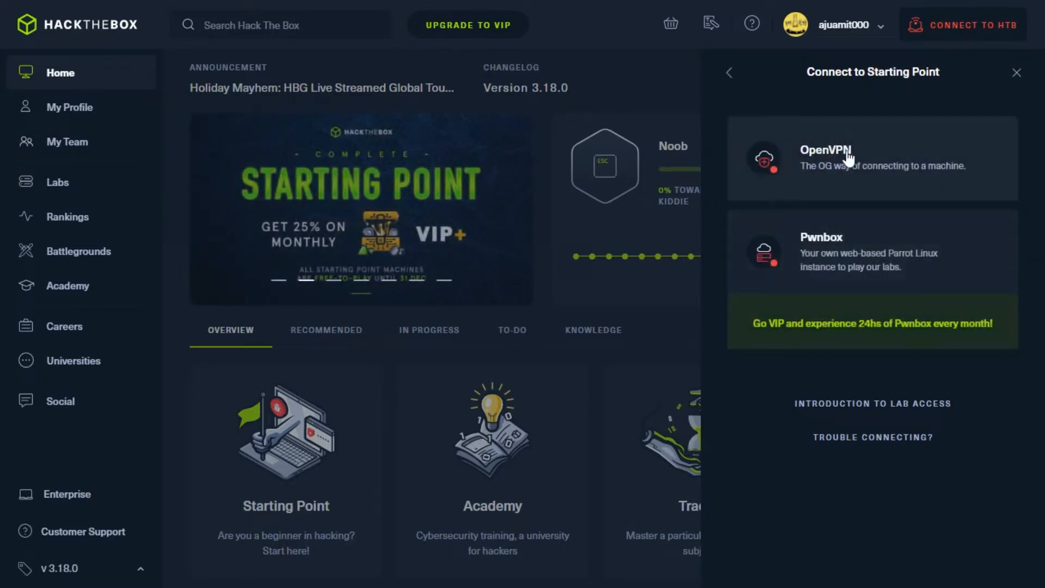
mouse_move(801, 234)
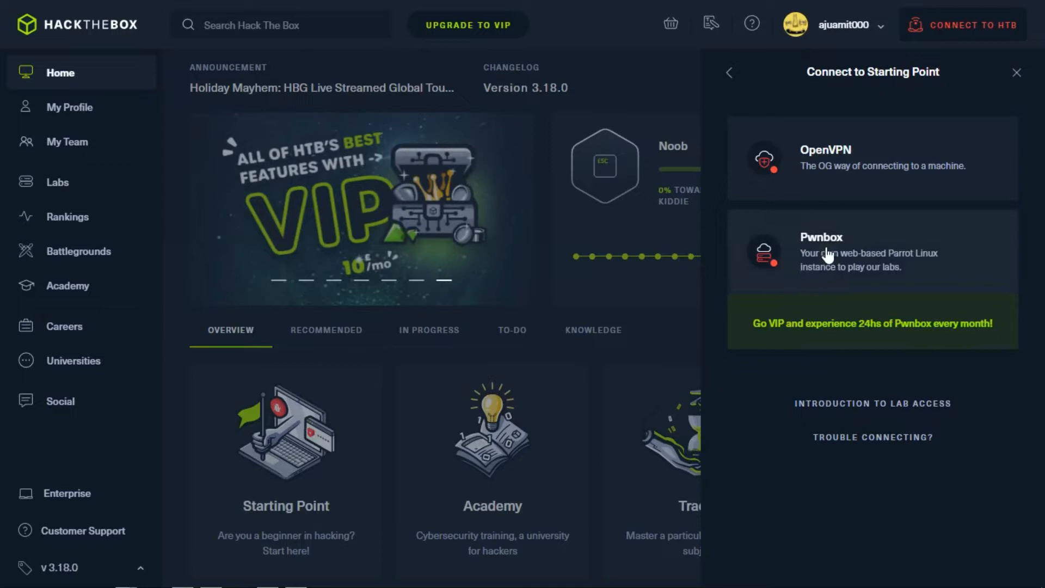
Step: Launch a Starting Point Pwnbox and open its Parrot Linux desktop
left_click(842, 253)
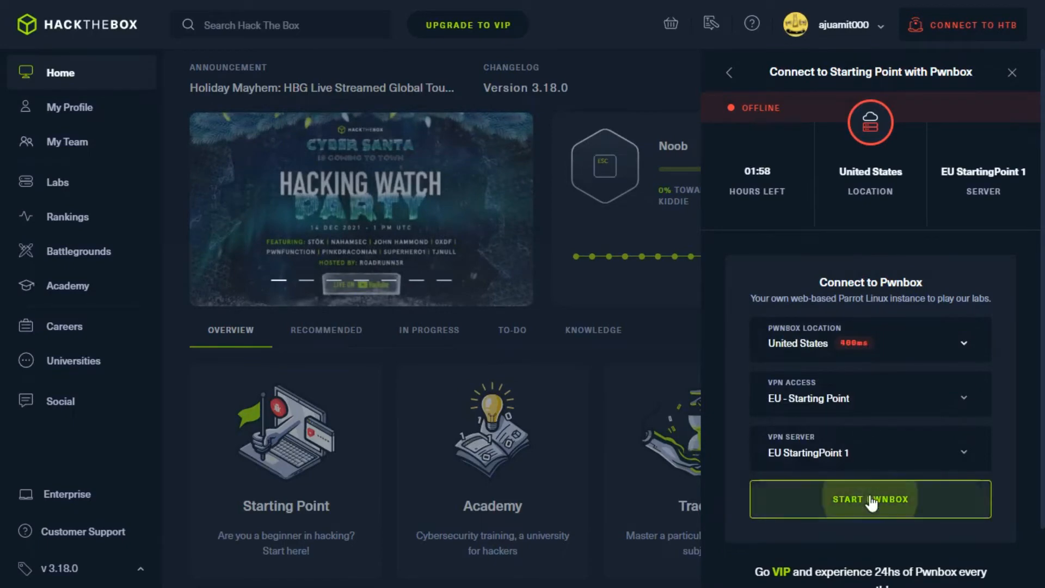
left_click(870, 499)
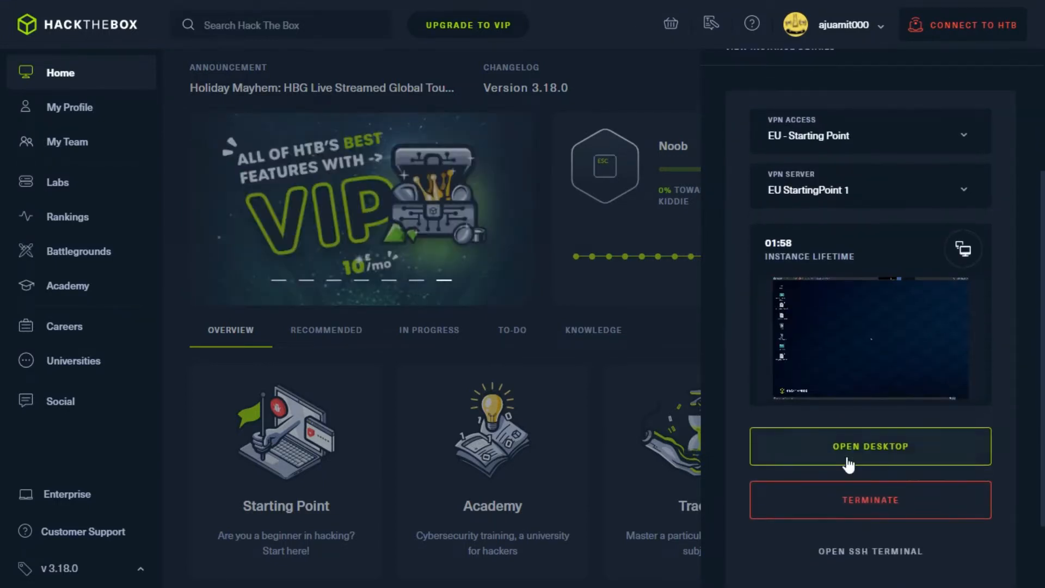
left_click(871, 446)
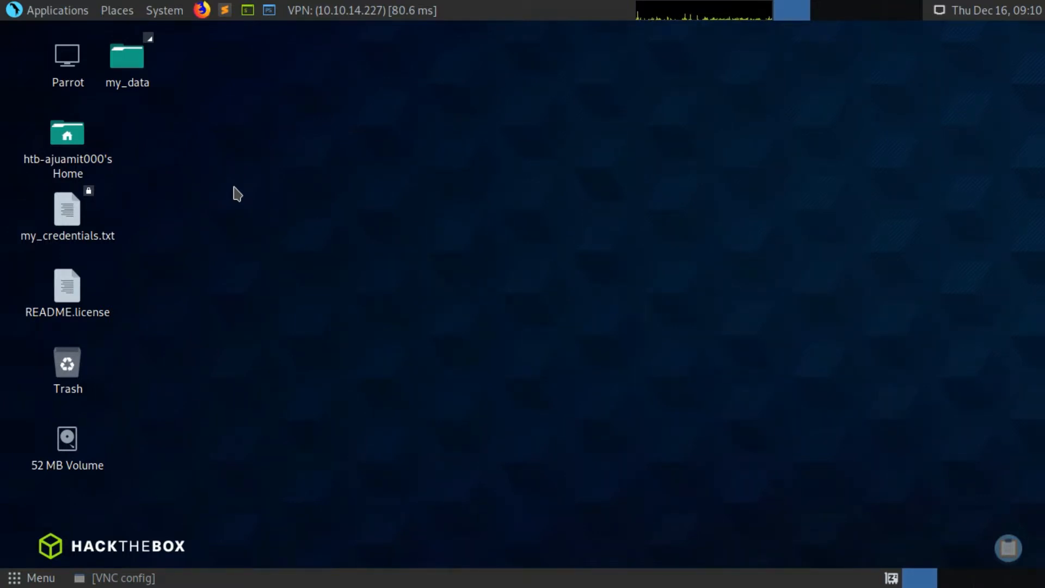
Step: Terminate the Pwnbox and switch to OpenVPN with EU - Starting Point access and server
left_click(870, 498)
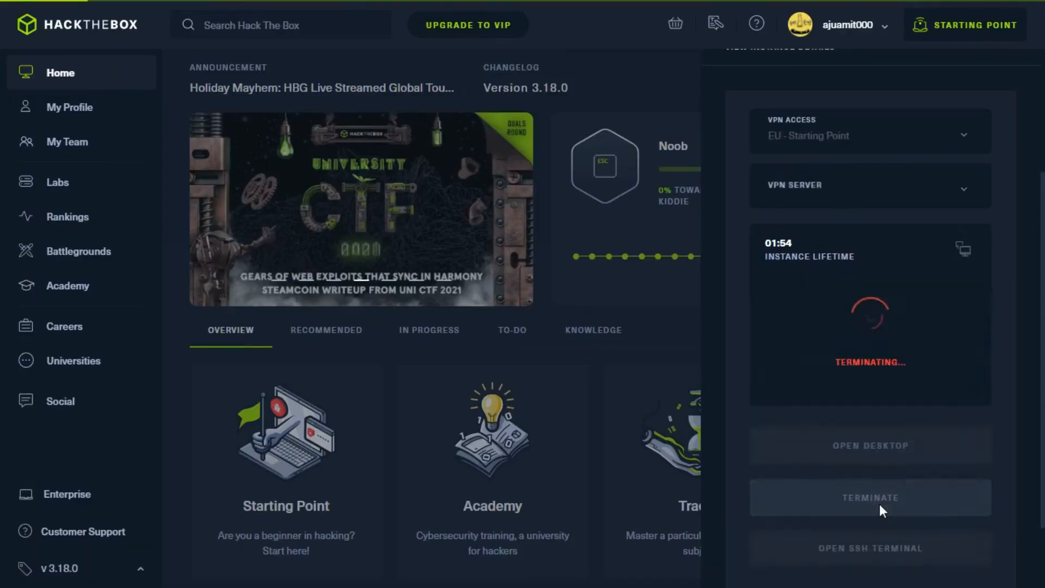
left_click(871, 497)
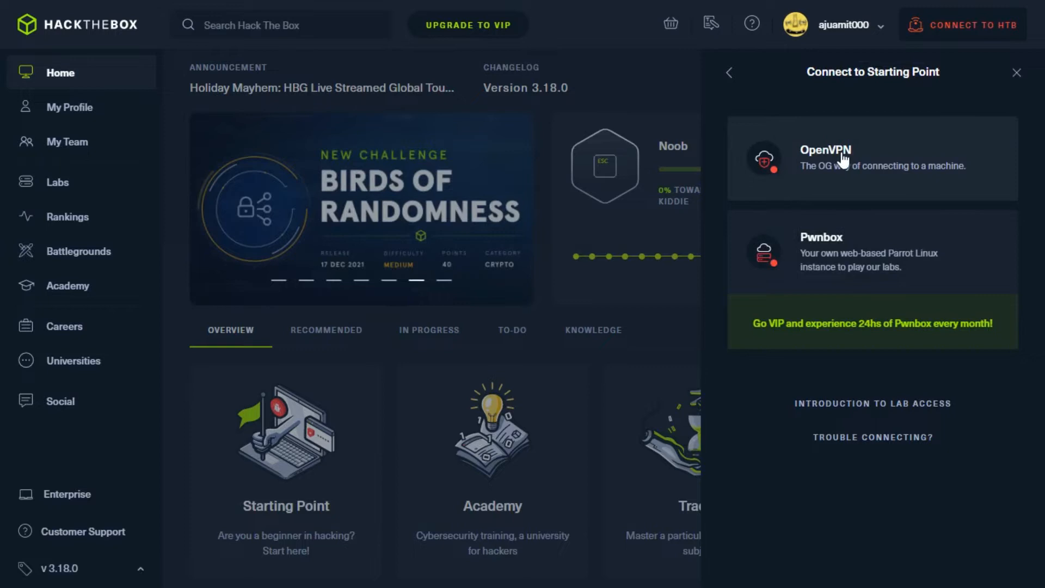
left_click(841, 158)
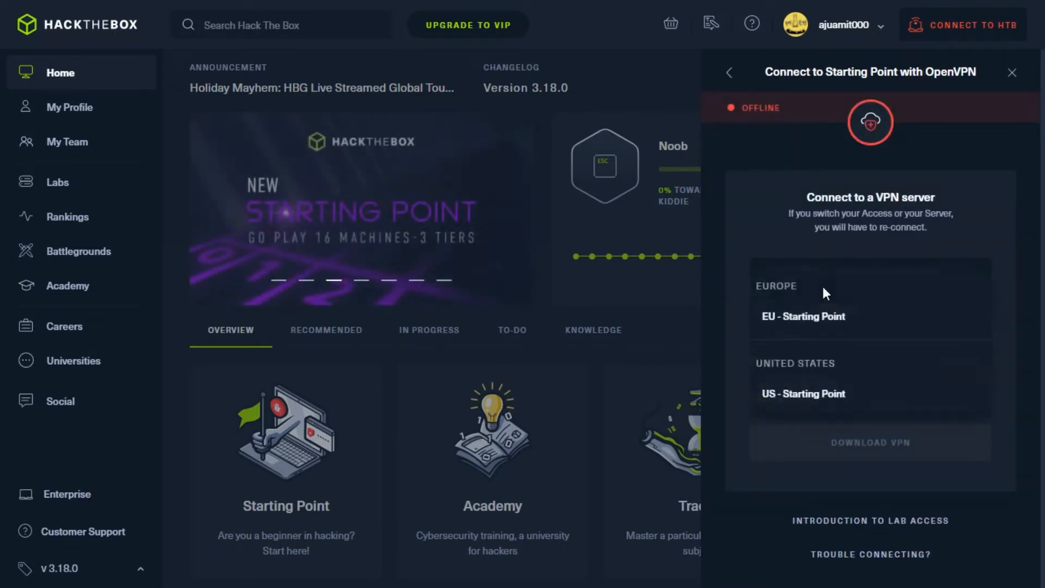
left_click(803, 317)
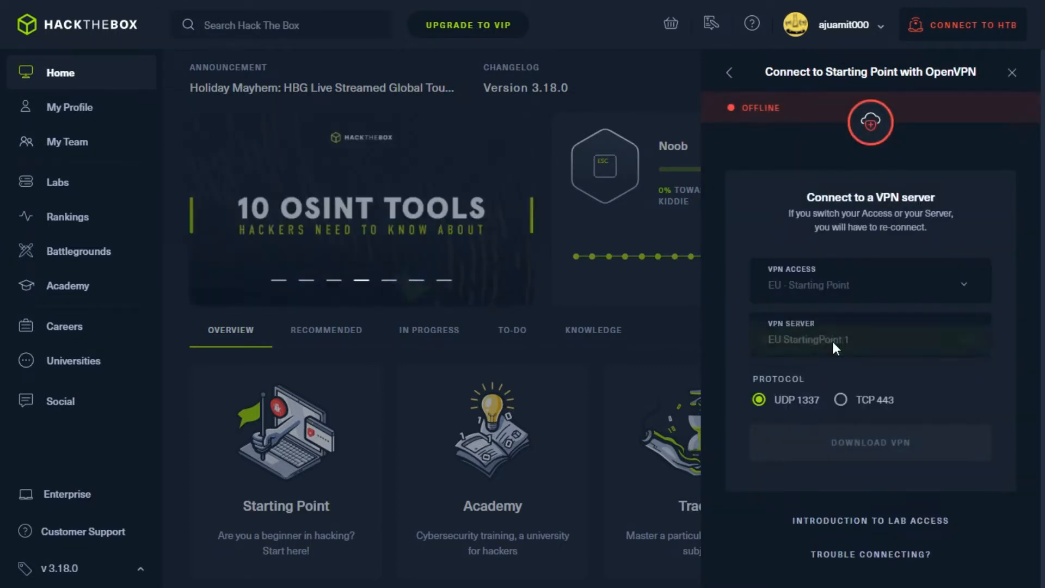
left_click(870, 340)
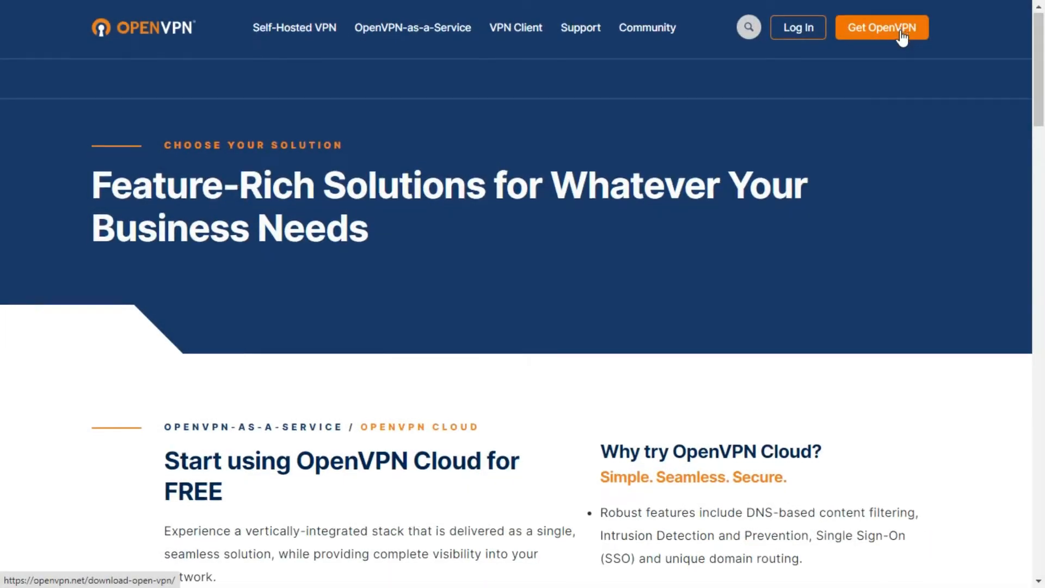
Step: Find OpenVPN Connect and download its Windows installer
scroll("down", 3)
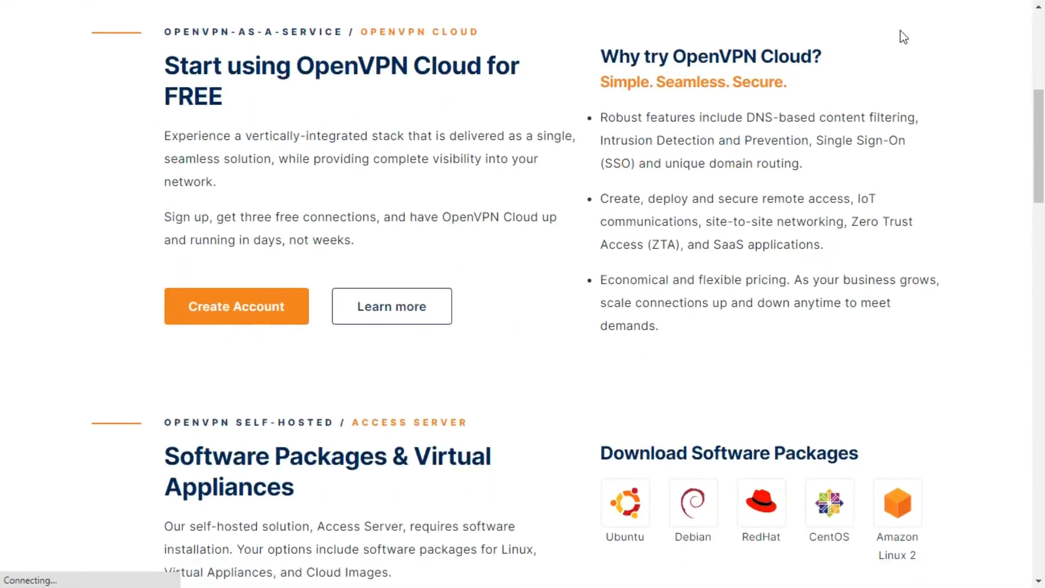
scroll("down", 3)
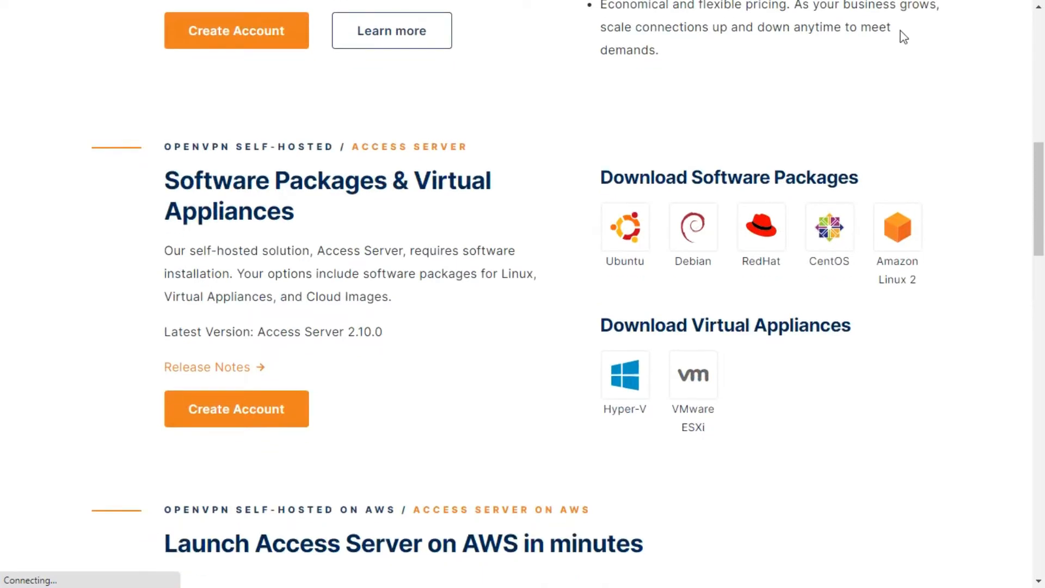
scroll("down", 3)
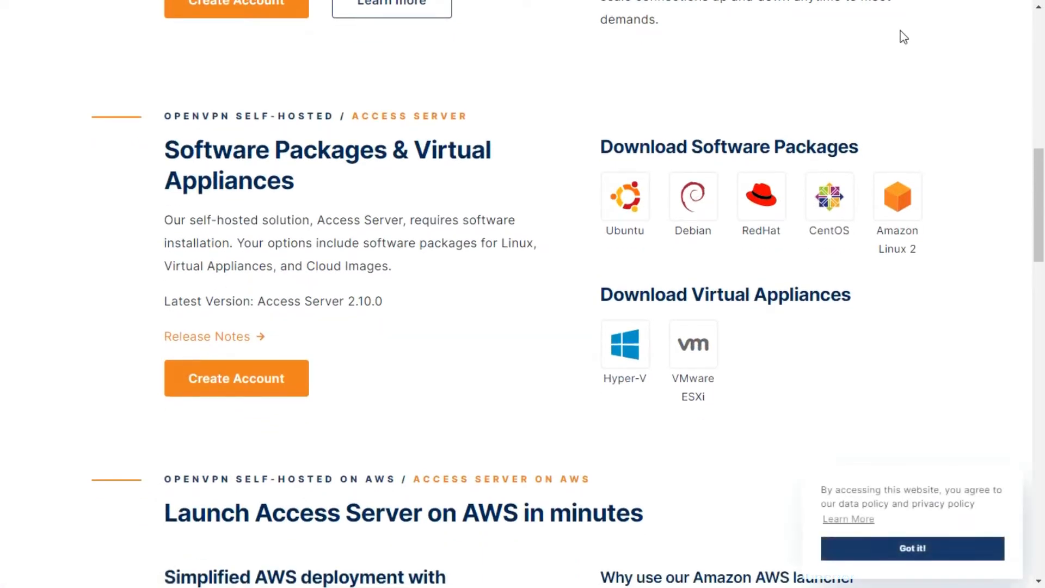
scroll("down", 3)
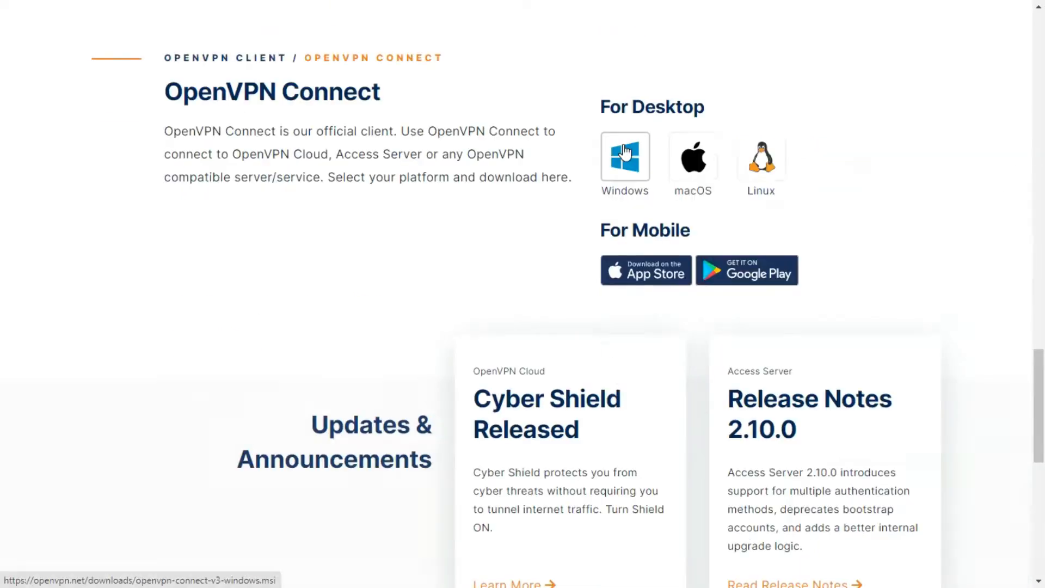
left_click(625, 158)
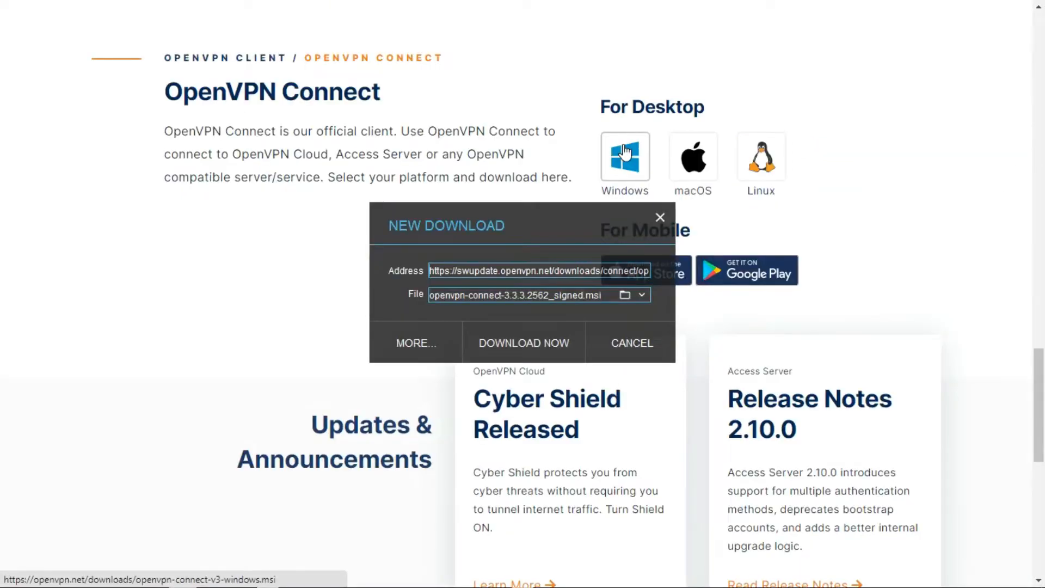
mouse_move(539, 347)
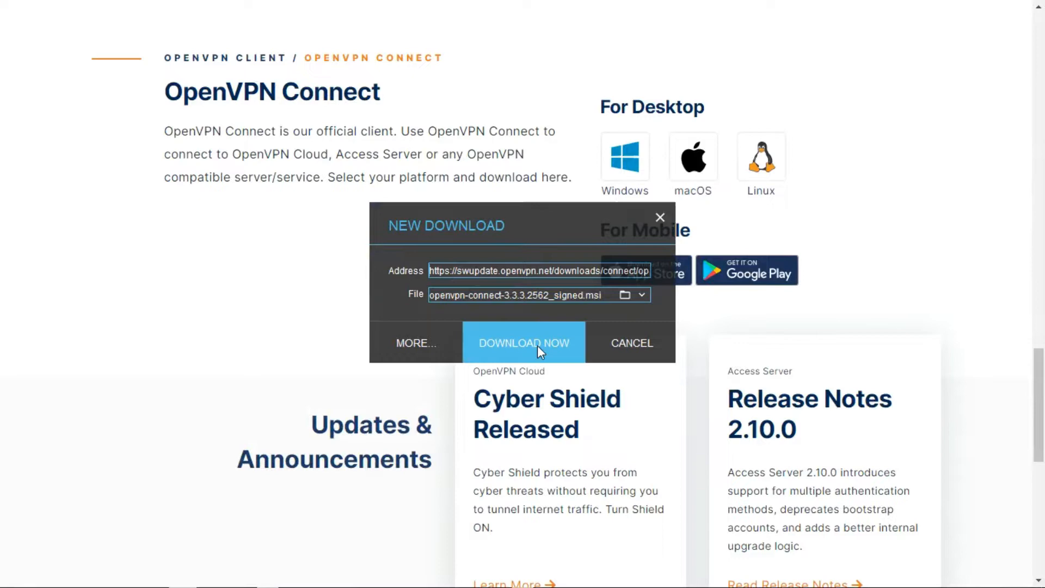
left_click(525, 343)
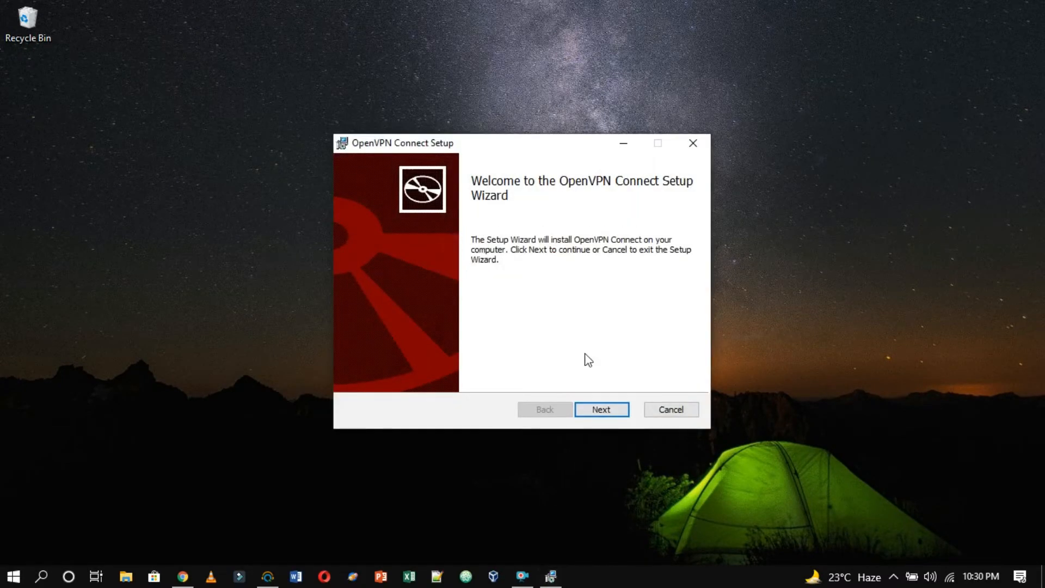
Step: Go past the setup welcome page and install OpenVPN Connect
left_click(601, 409)
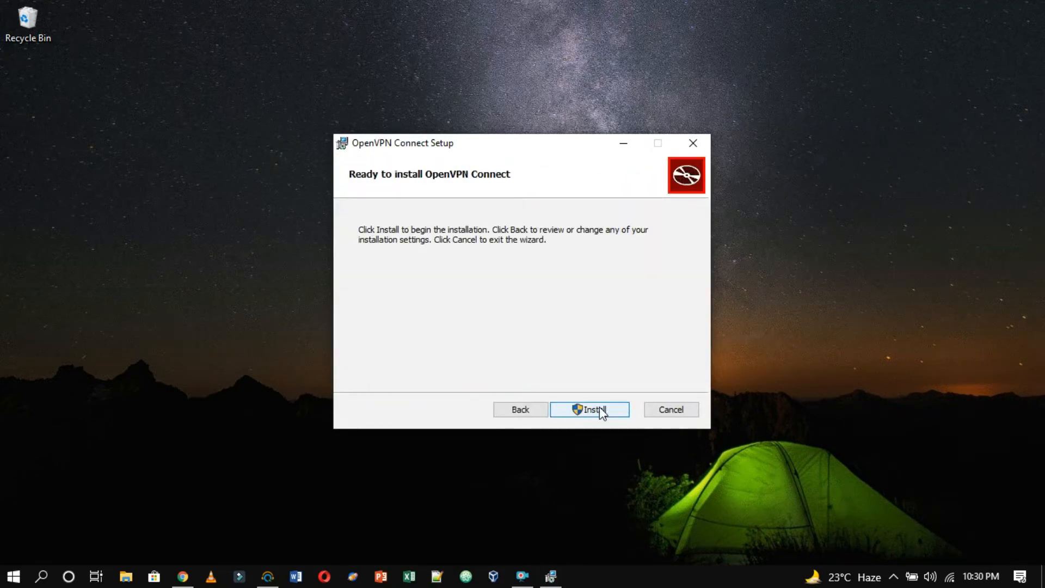
left_click(589, 409)
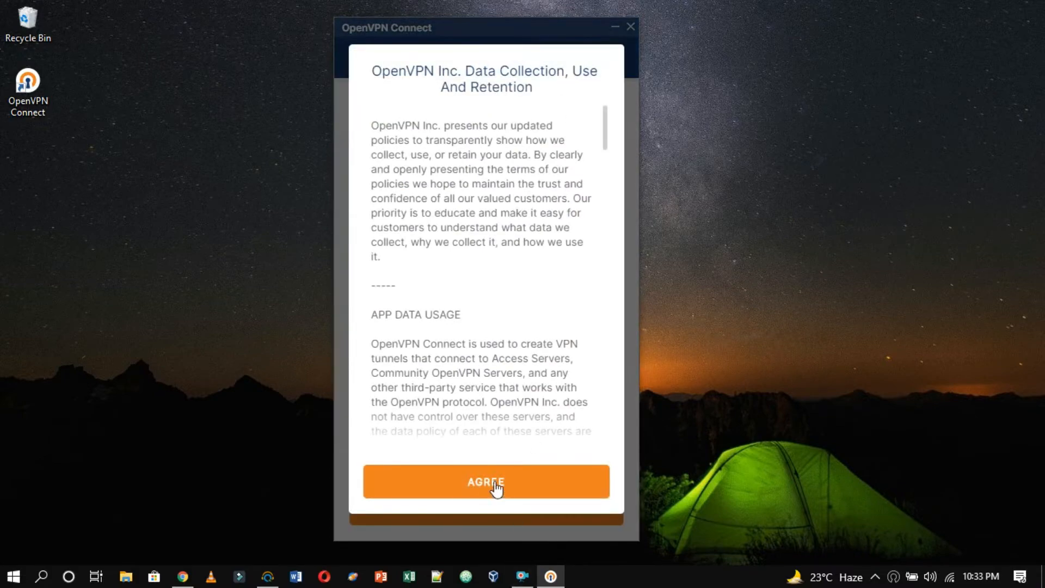
Step: Accept the data policy, import the starting_point .ovpn file, and connect
left_click(486, 481)
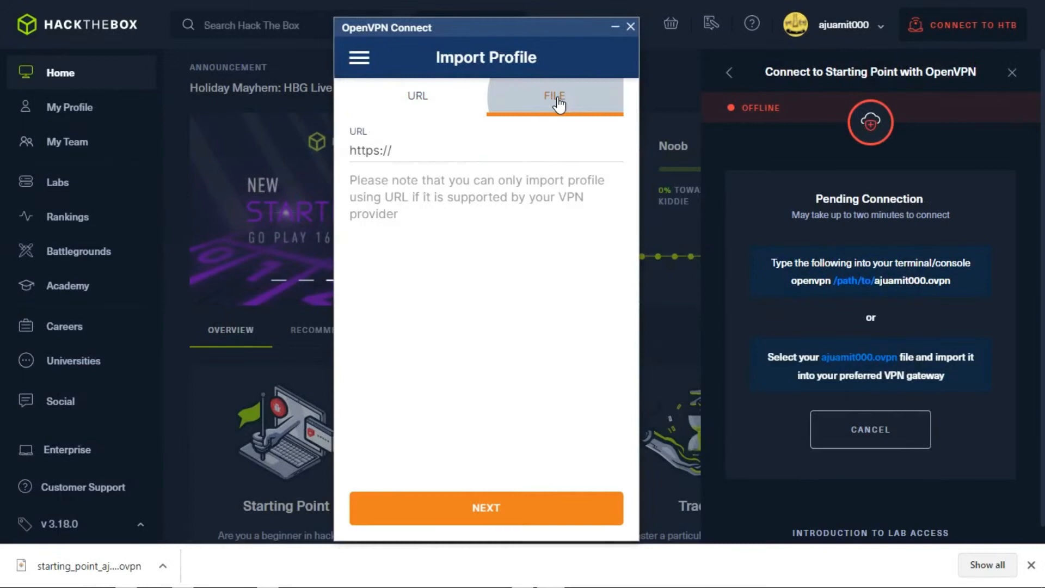
left_click(554, 96)
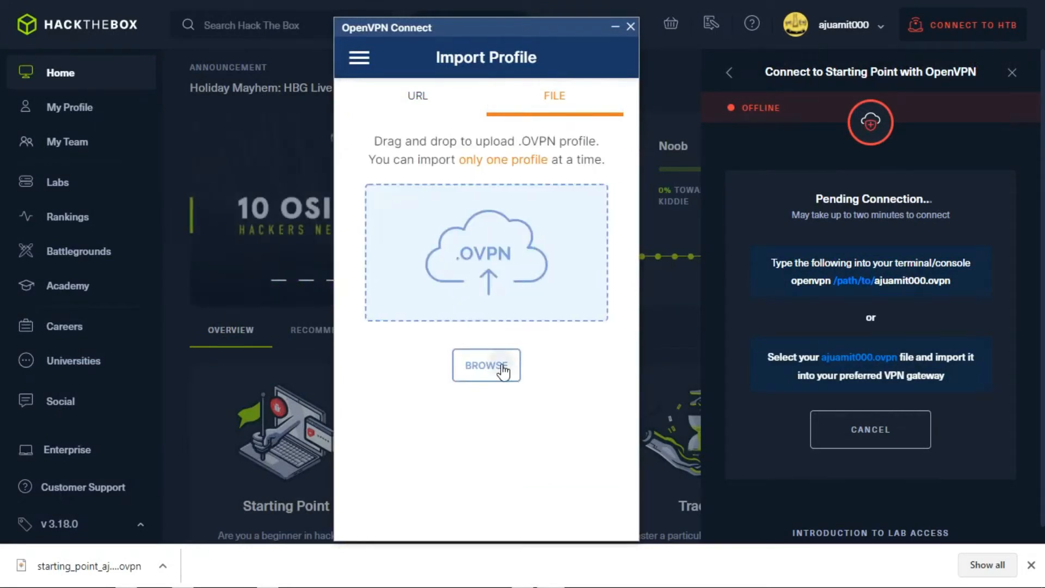
left_click(486, 365)
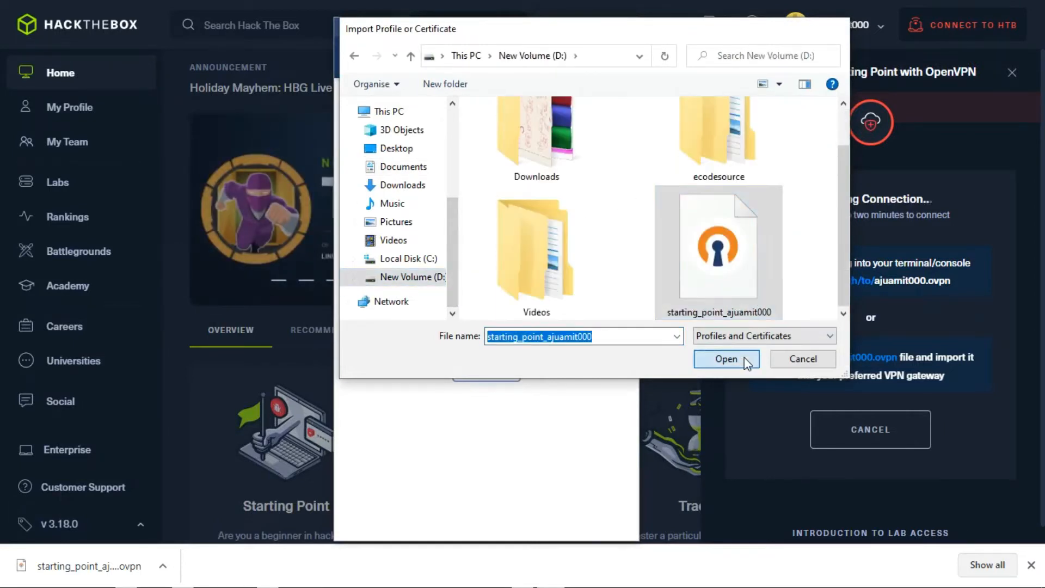
left_click(727, 359)
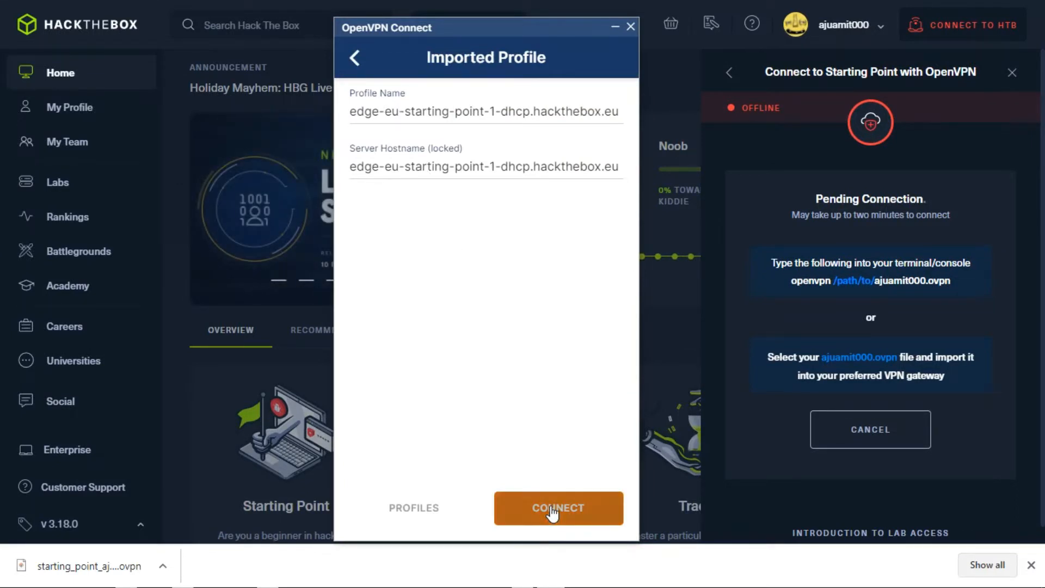
left_click(559, 508)
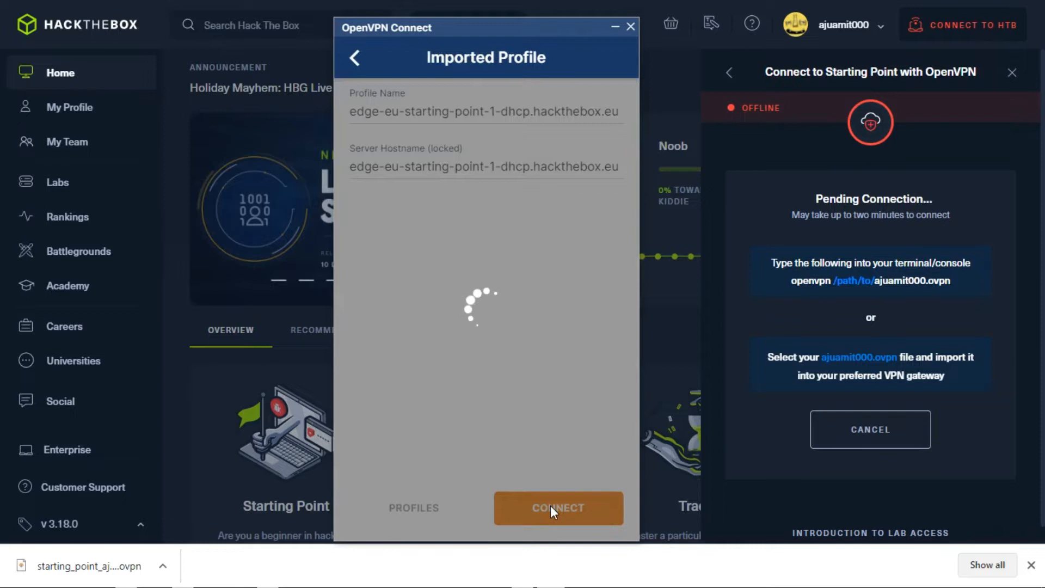
left_click(558, 508)
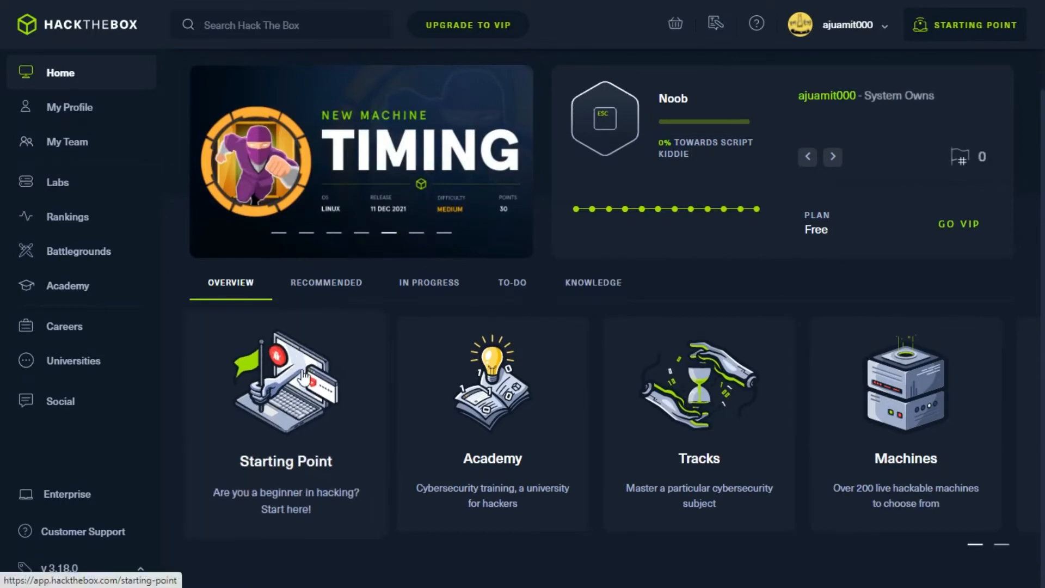
Step: Go to Starting Point, scroll to Meow, and download its walkthrough
left_click(299, 374)
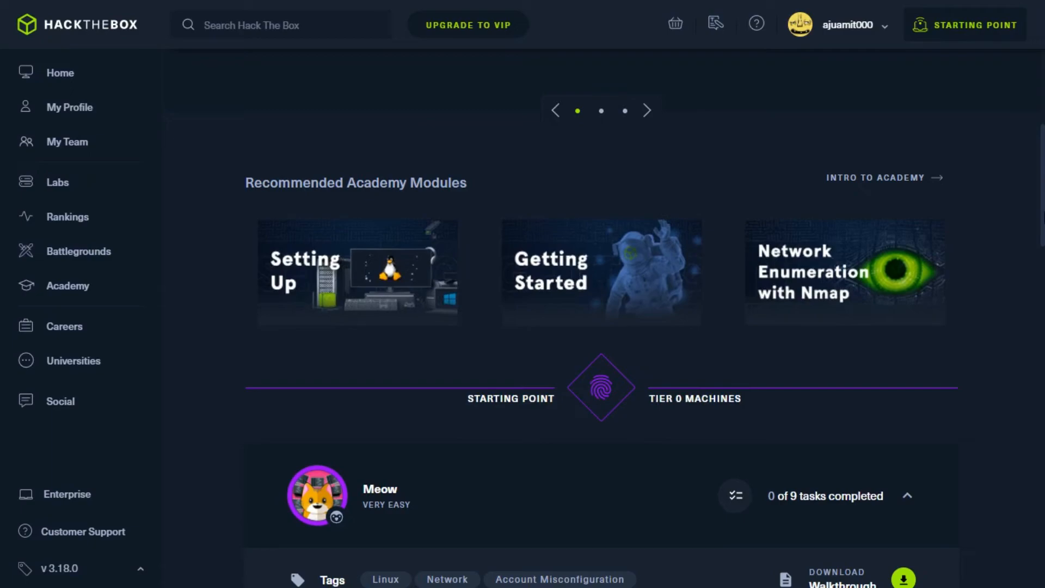
scroll("down", 3)
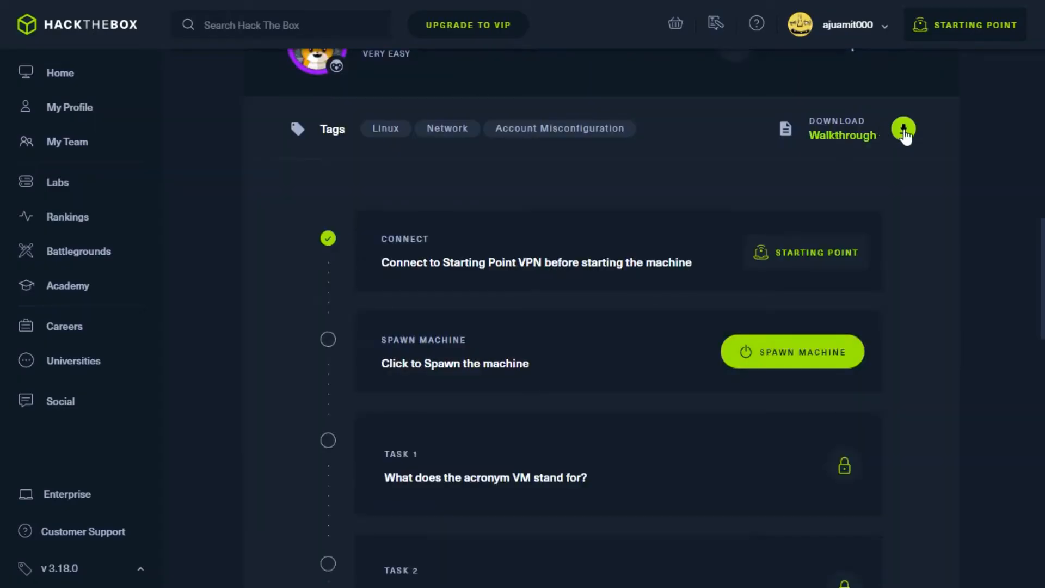
left_click(792, 352)
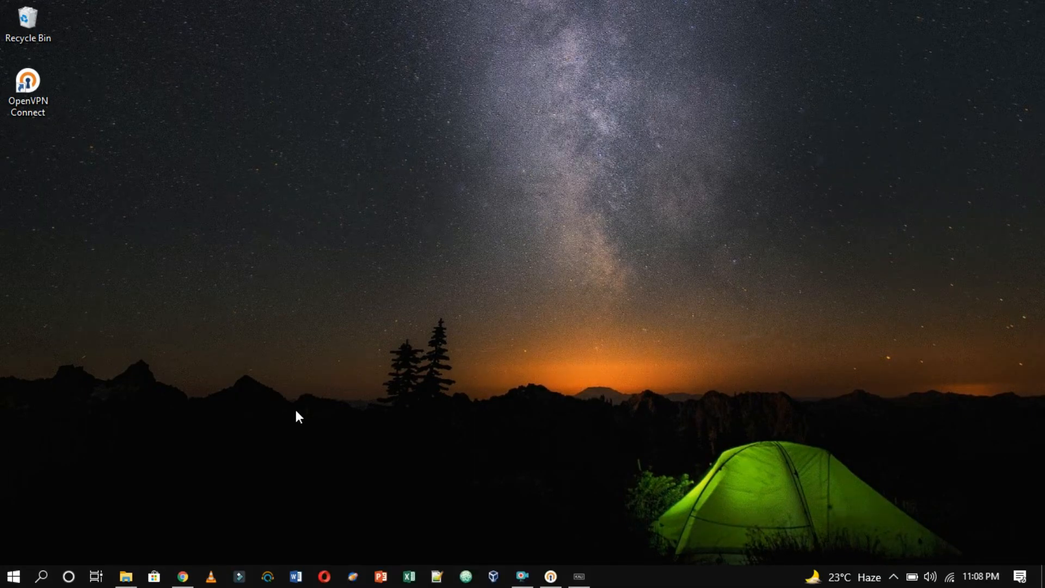
Step: Ping 10.129.157.37 from Windows Run, close the output, then open the Kali terminal
key("Win+r")
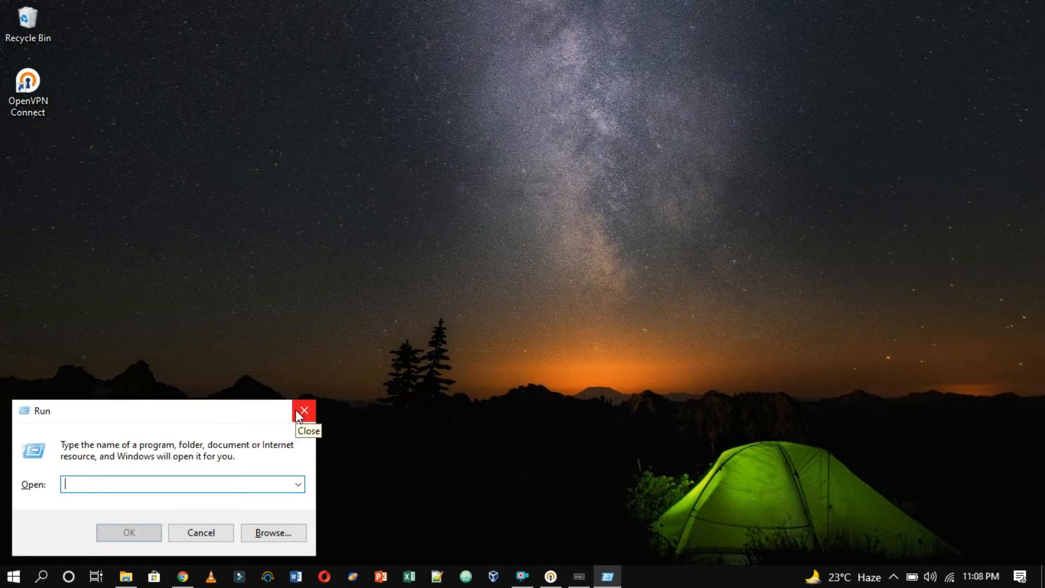
type("ping 10.129.")
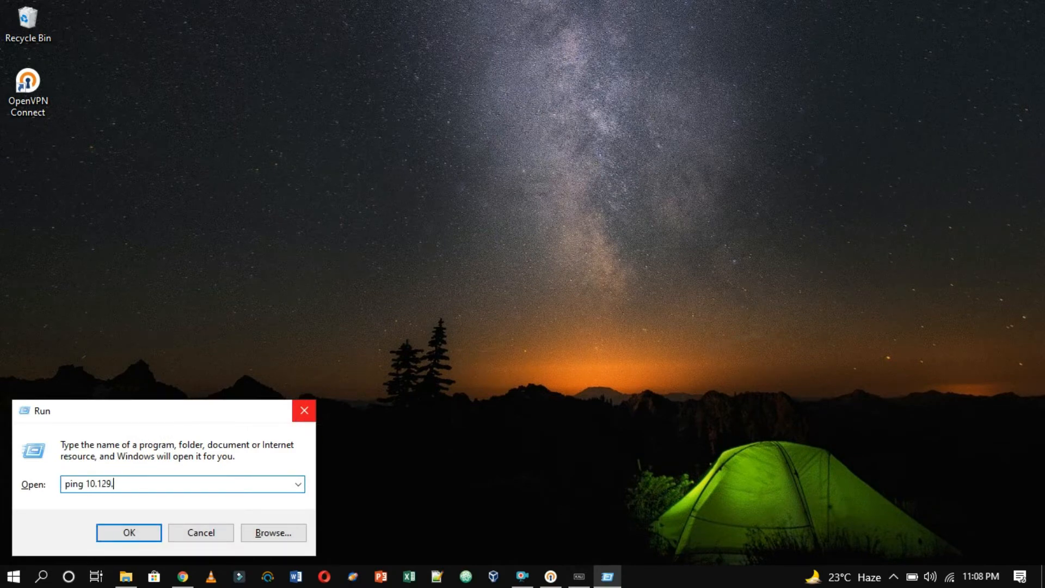
type("157.")
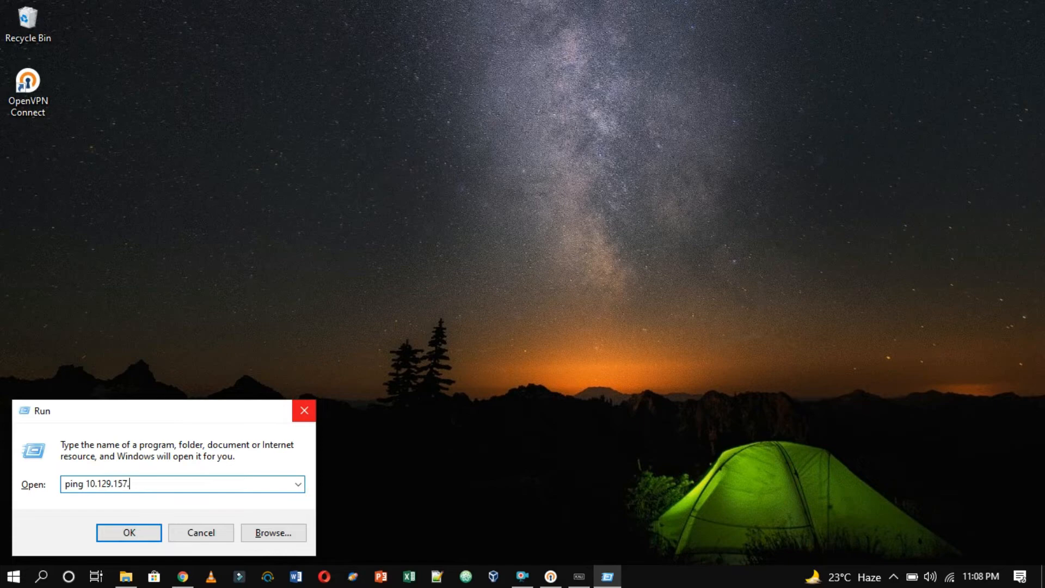
left_click(128, 533)
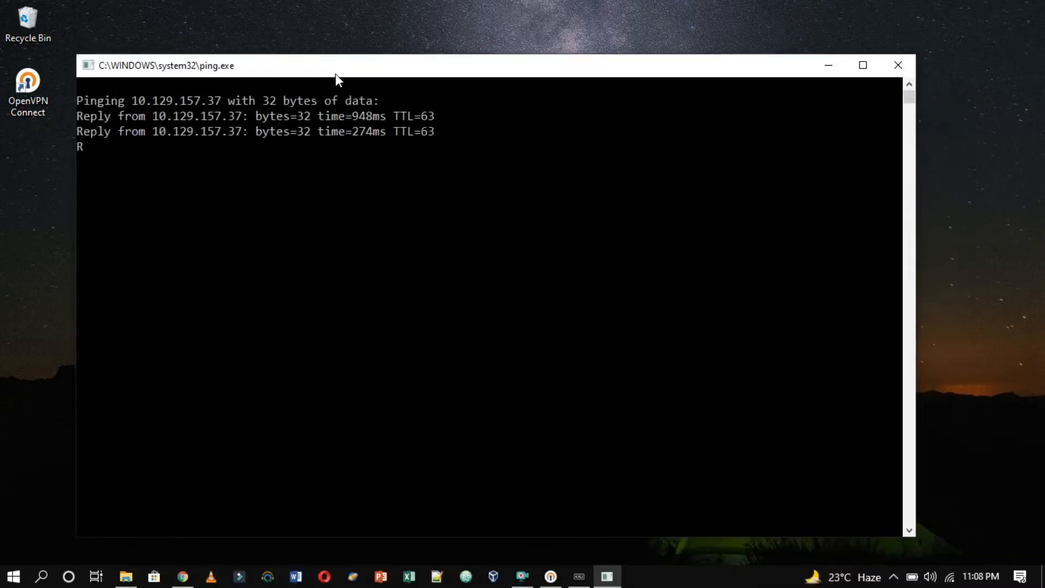
left_click(897, 64)
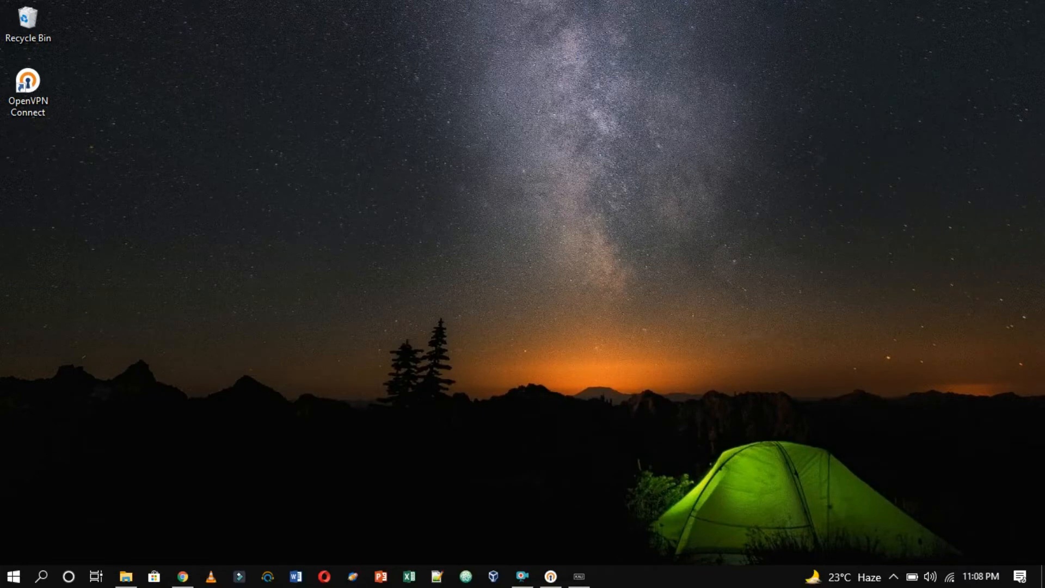
left_click(576, 575)
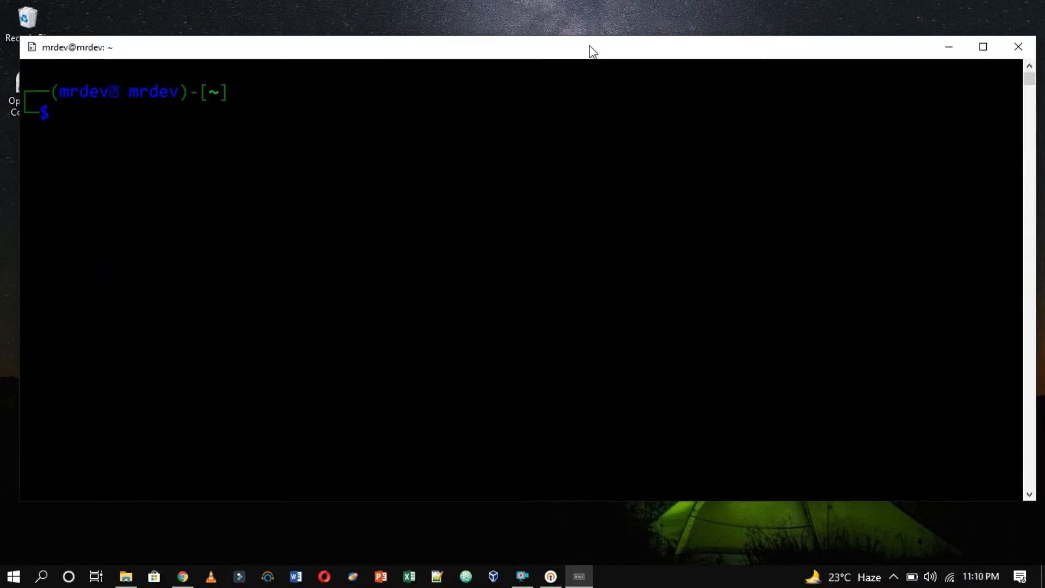
Step: Run sudo nmap -sV 10.129.157.37 to scan the target's services
type("sudo nmap")
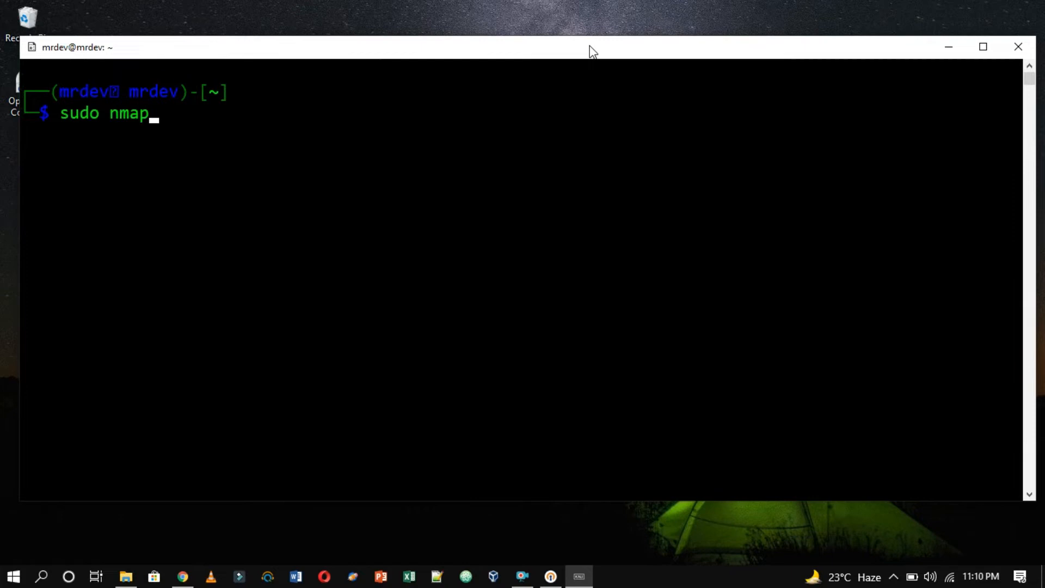
type("-sV")
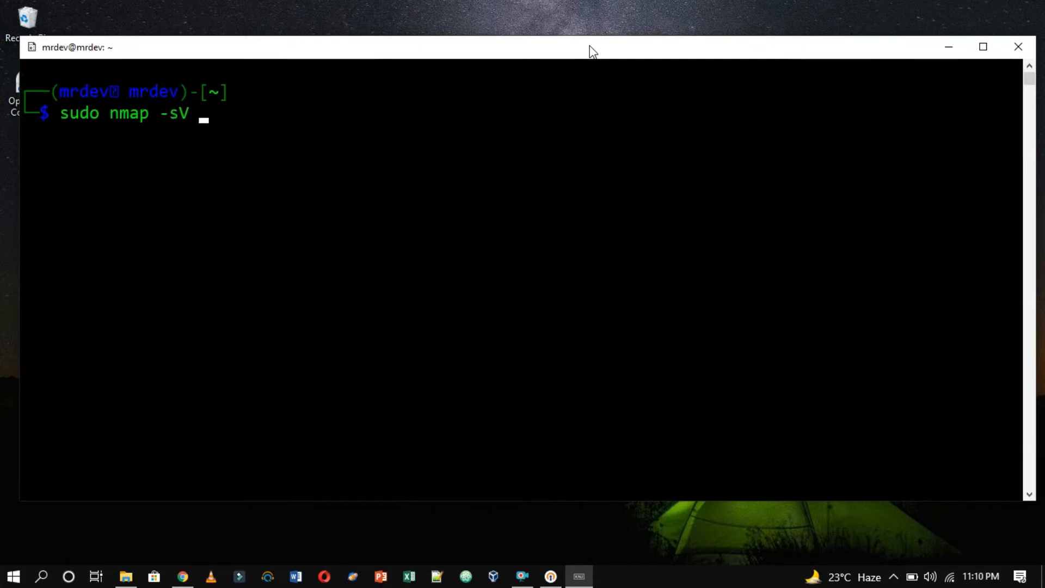
type("10.129")
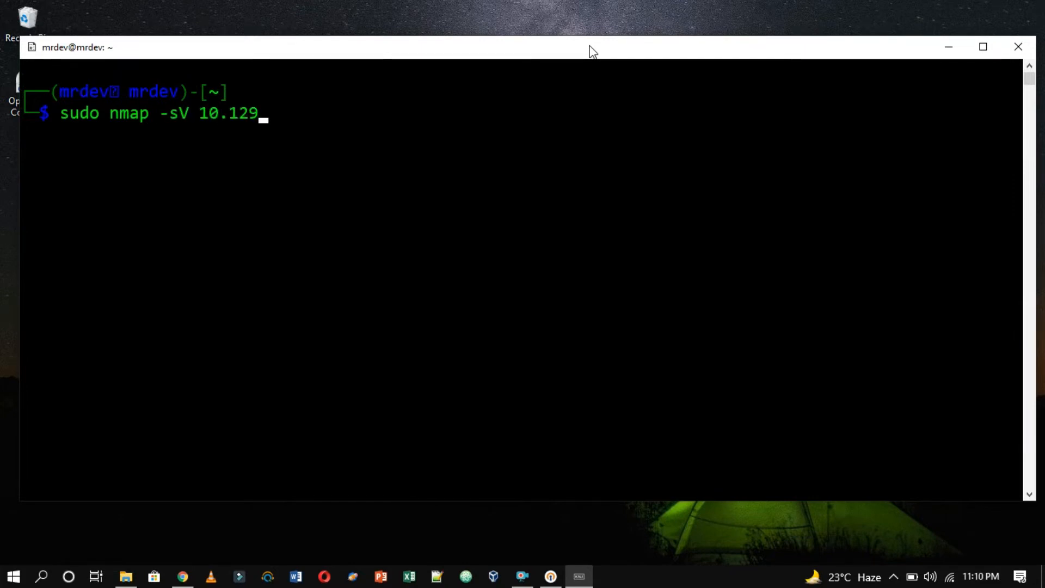
type(".157.37")
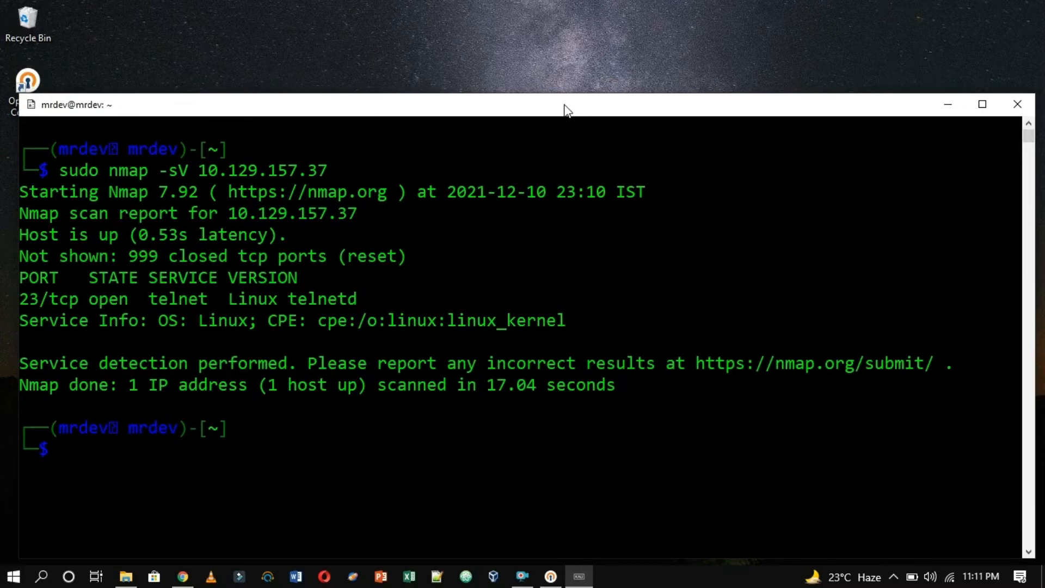
left_click_drag(20, 299, 473, 299)
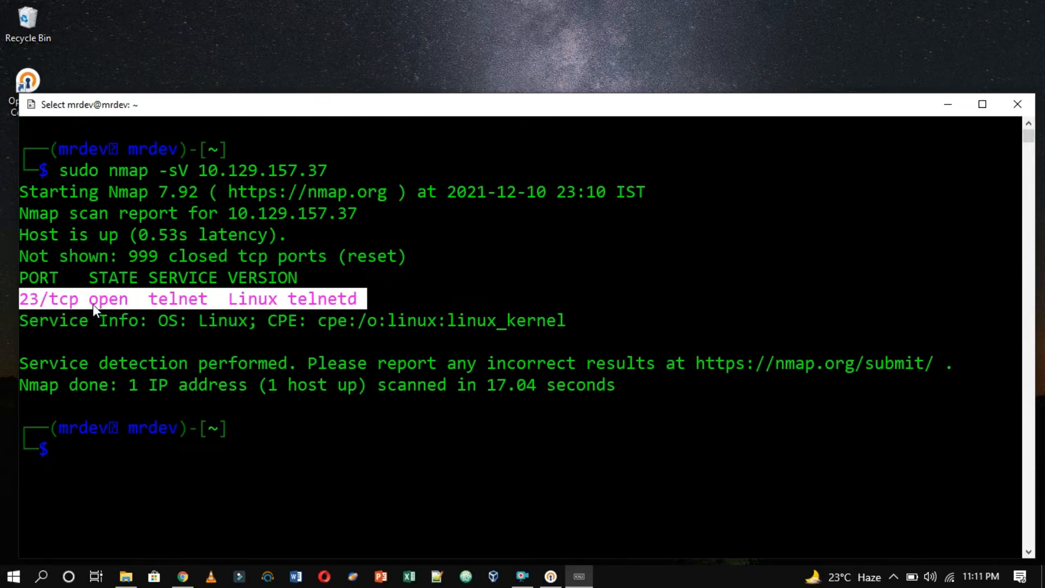
left_click(104, 299)
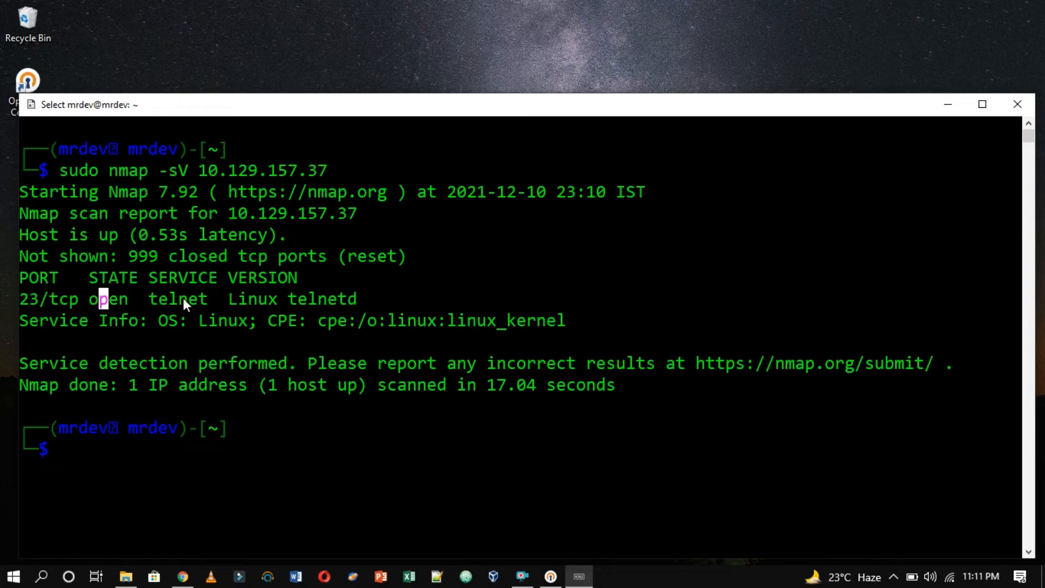
double_click(177, 299)
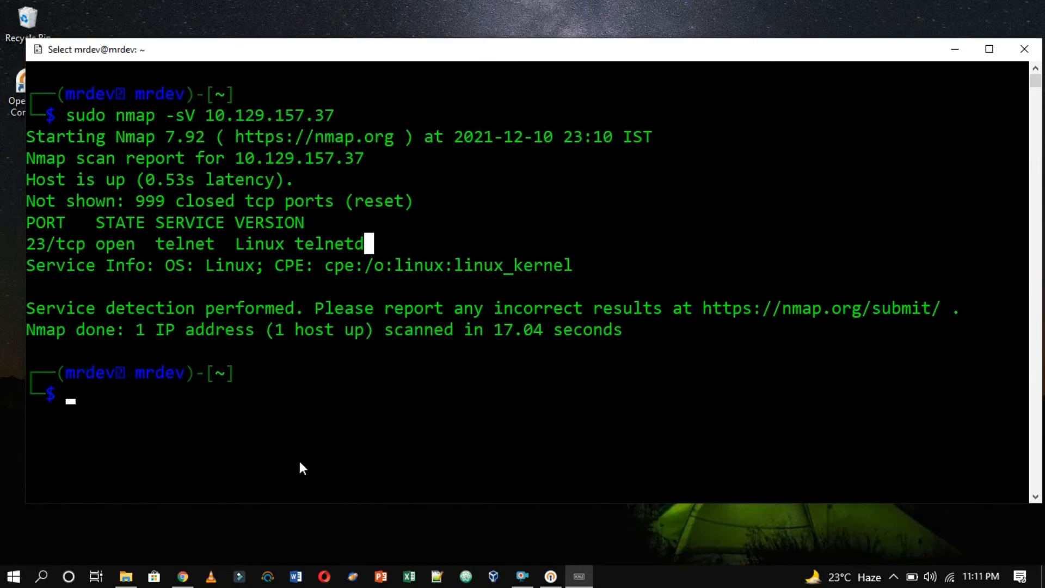
mouse_move(383, 448)
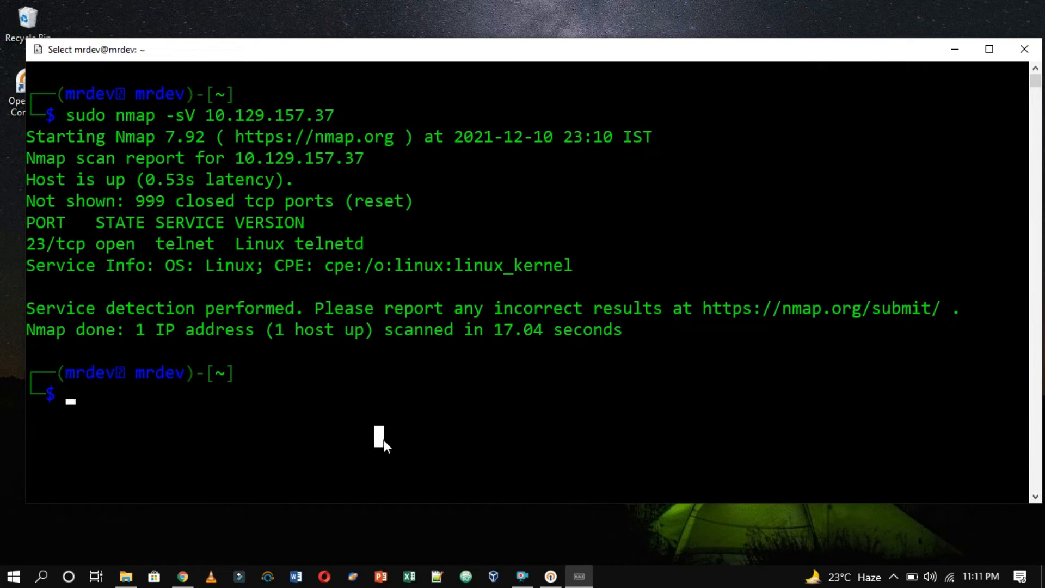
Step: Try telnet to 10.129.157.37, which fails with command not found
type("te")
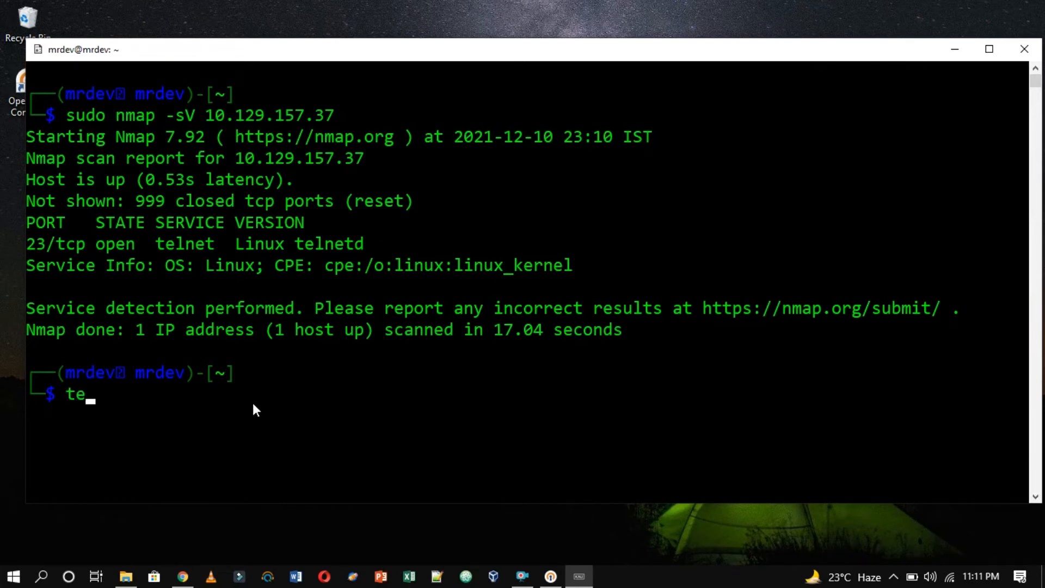
type("lnet")
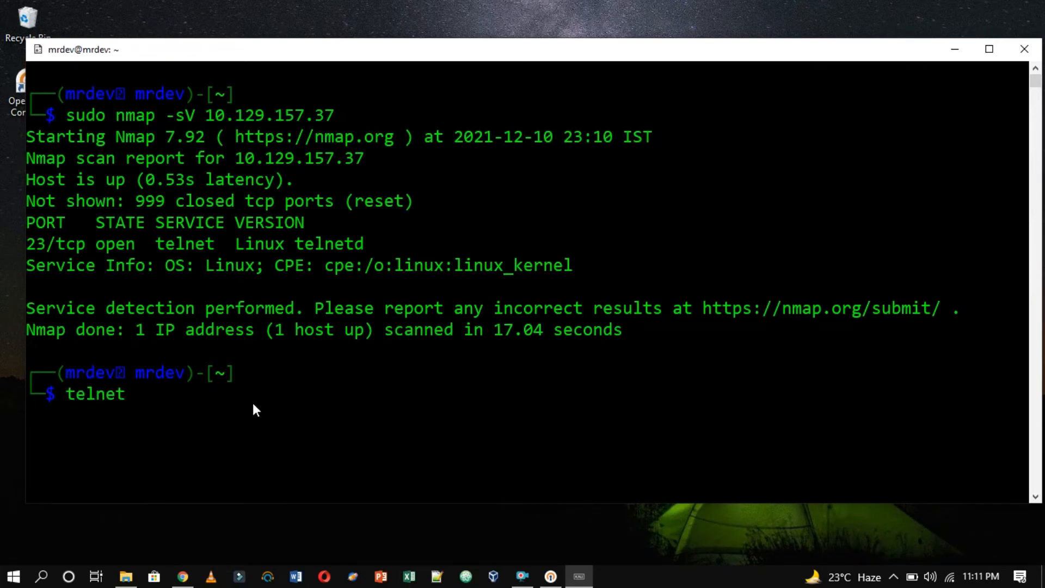
type("10.129")
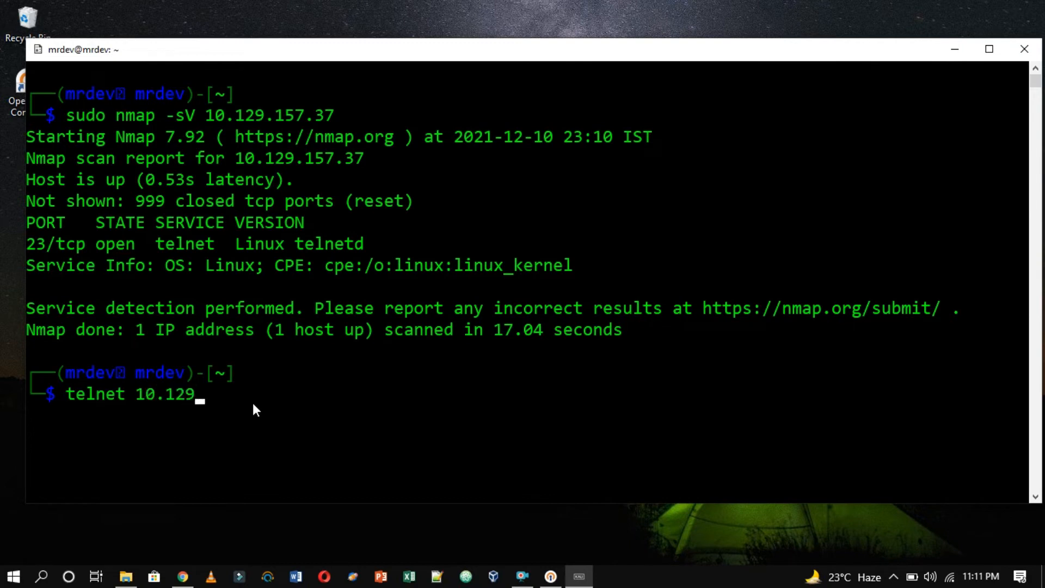
type(".157.37")
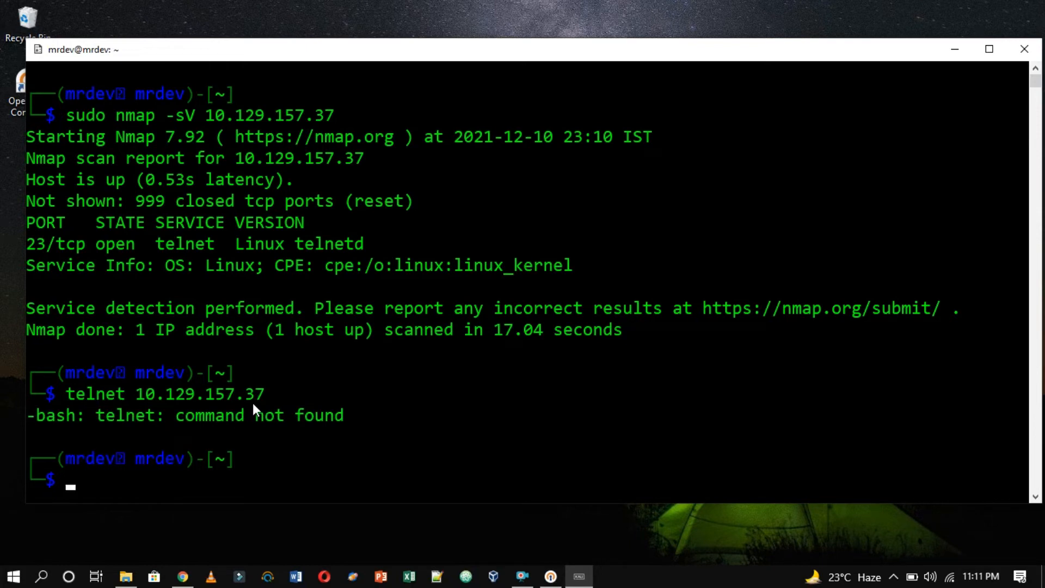
mouse_move(279, 430)
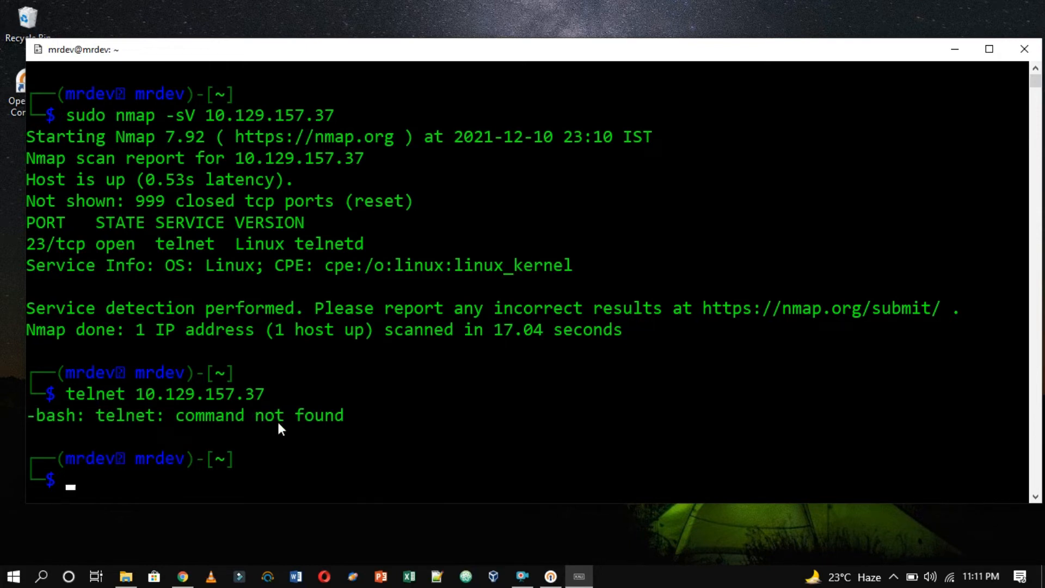
Step: Install telnet with sudo apt-get and connect to 10.129.157.37 again
type("sudo")
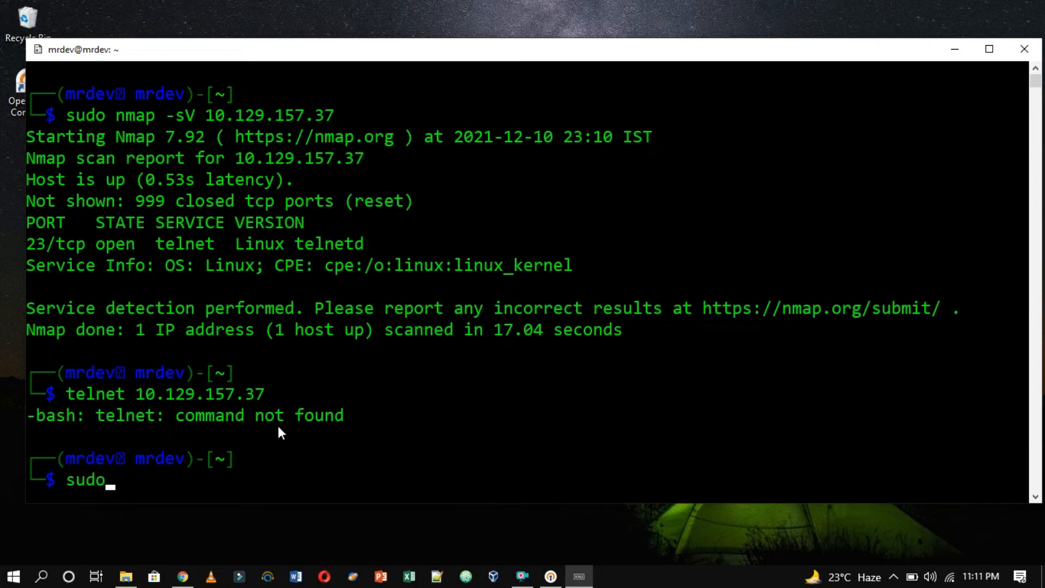
type("apt-get")
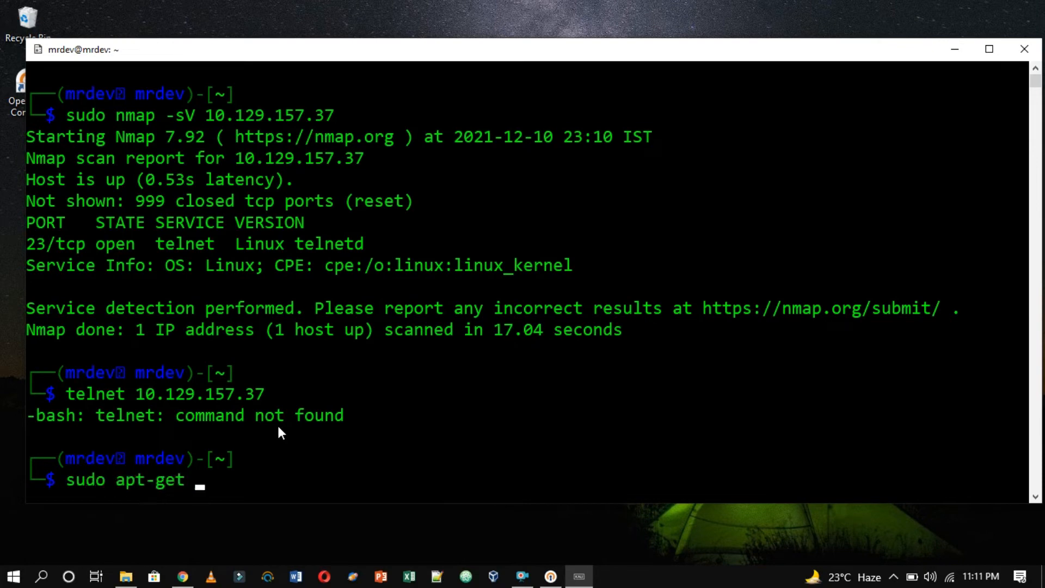
type("install telnet")
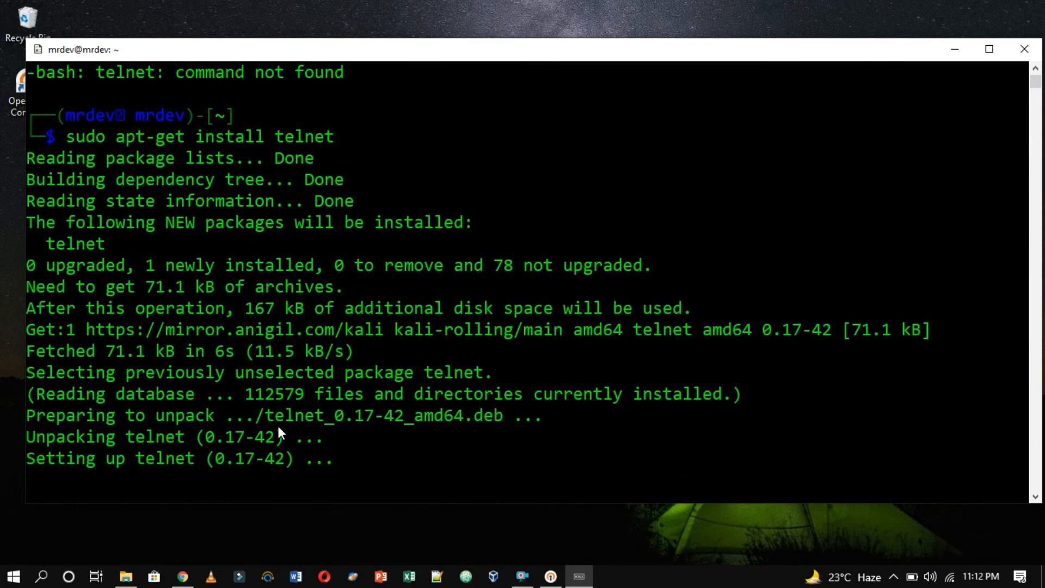
type("telnet 10.129.157.37")
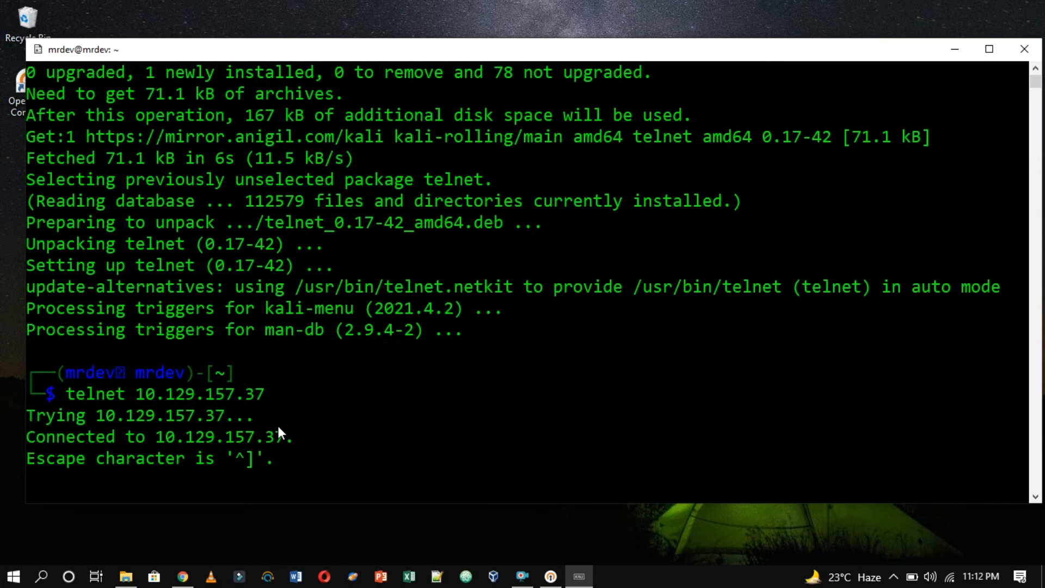
mouse_move(1038, 324)
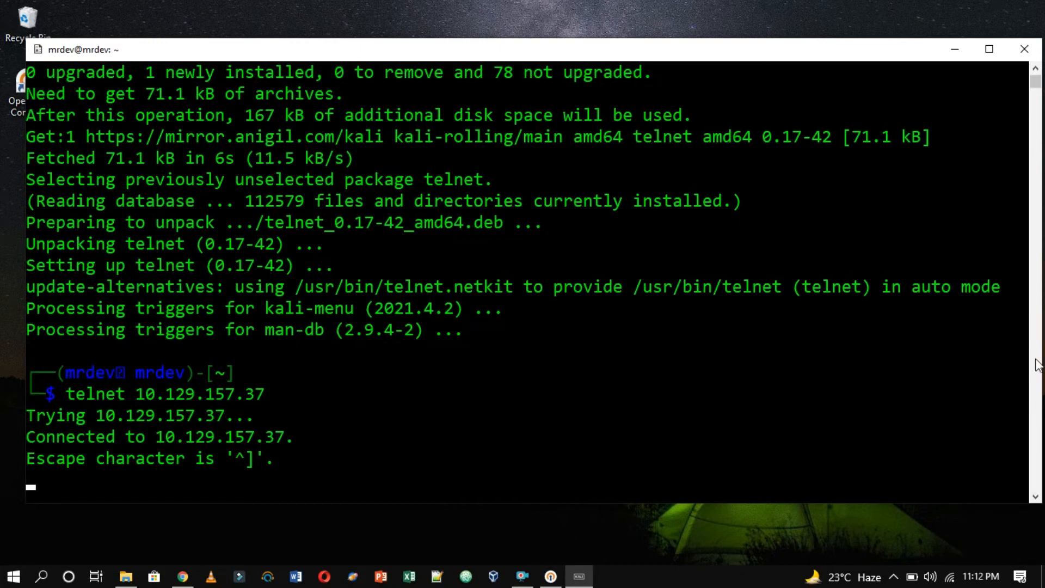
mouse_move(537, 533)
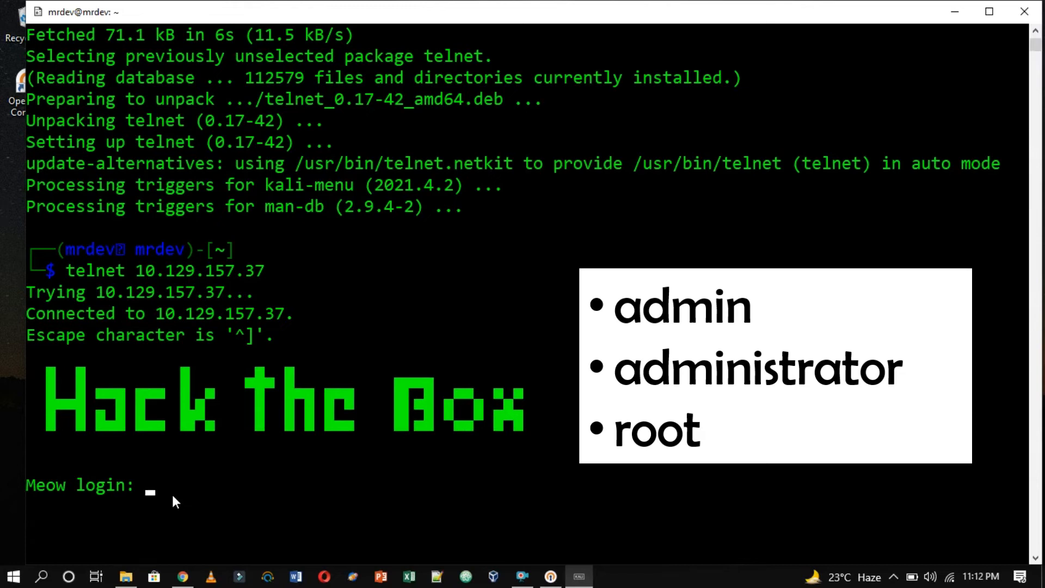
Step: Try logging into Meow as admin, then as administrator
type("admin")
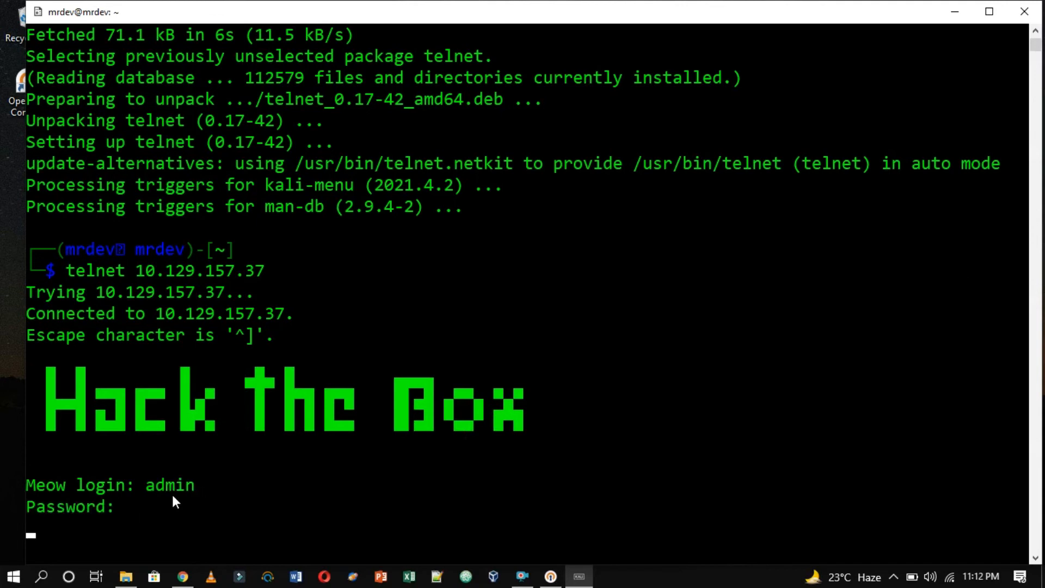
key("Enter")
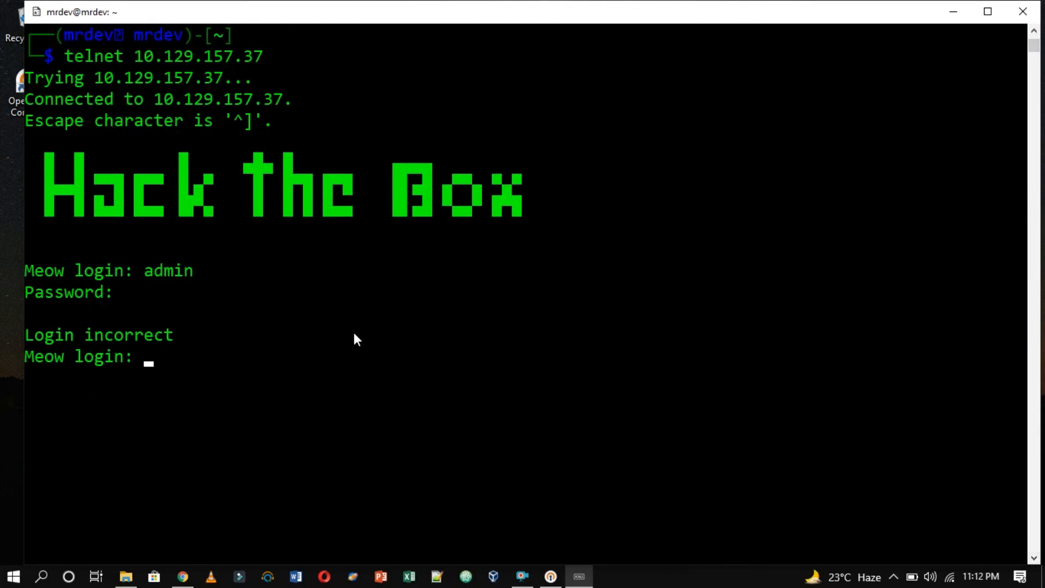
type("administ")
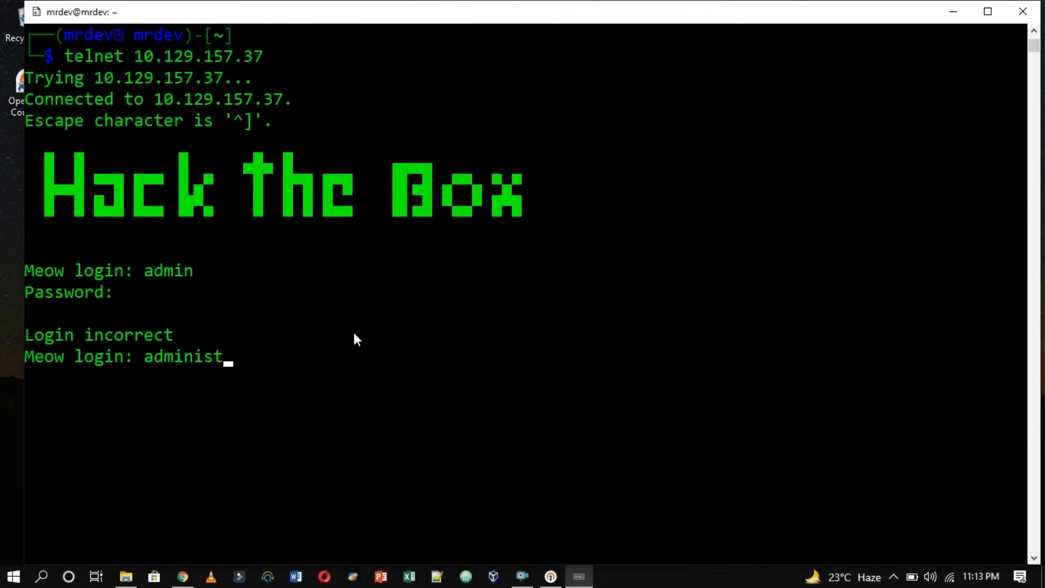
type("rator")
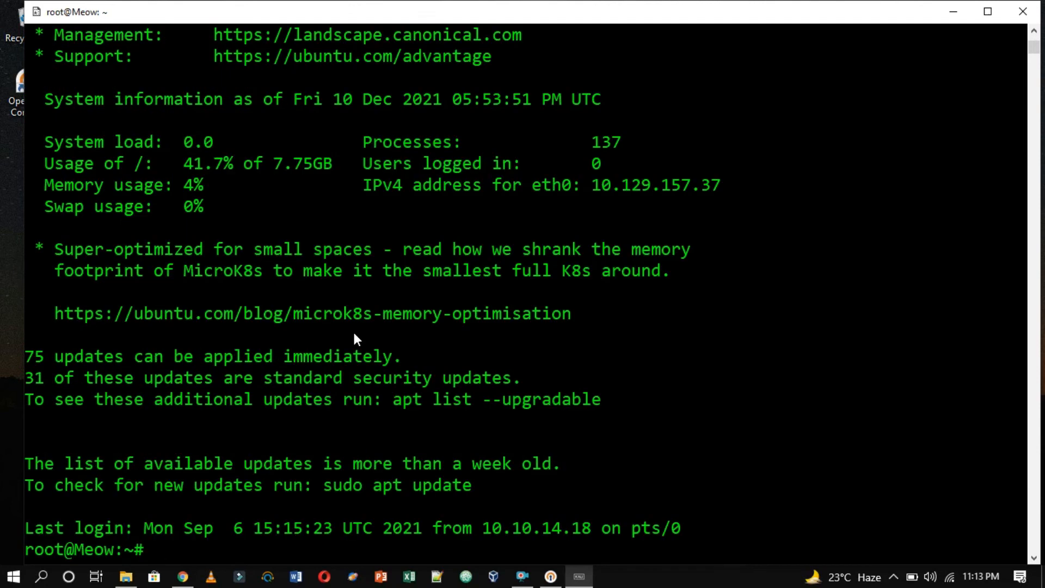
mouse_move(738, 251)
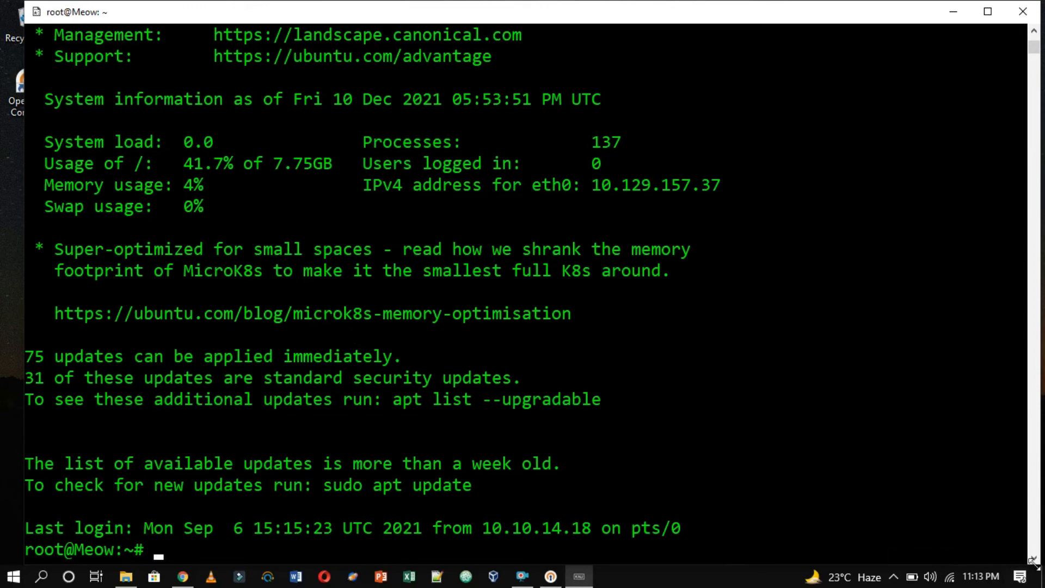
Step: List root's home directory with ls and select flag.txt in the listing
scroll("down", 3)
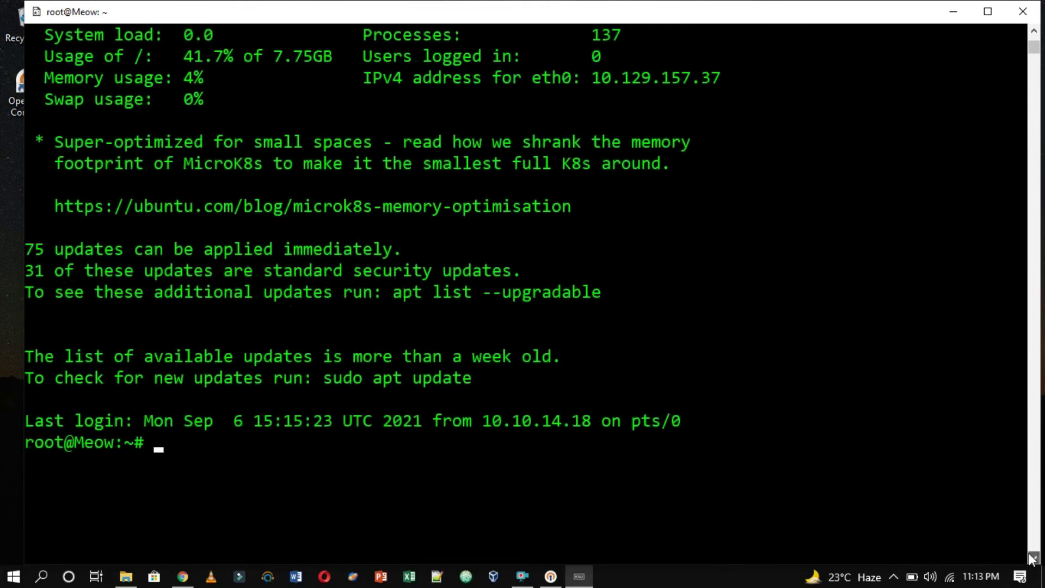
type("ls")
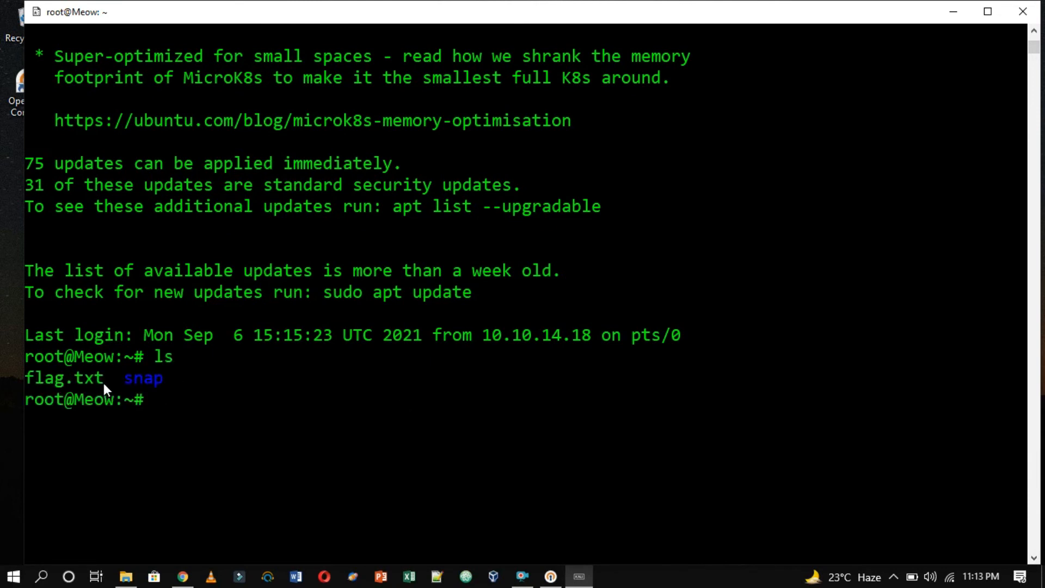
double_click(54, 378)
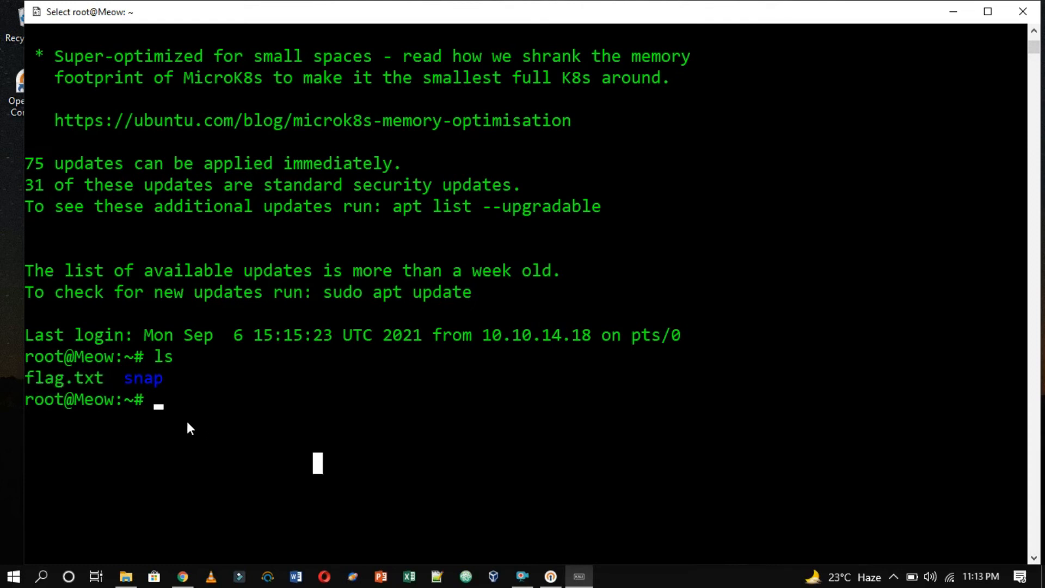
mouse_move(320, 472)
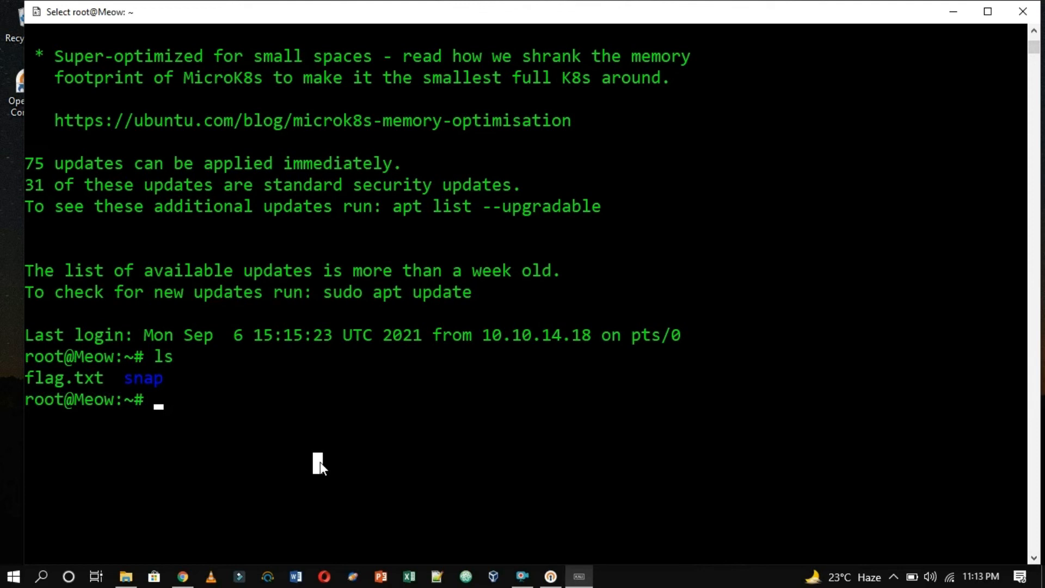
Step: Print flag.txt with cat and select the hash b40abdfe23665f766f9c61ecba8a4c19
type("cat")
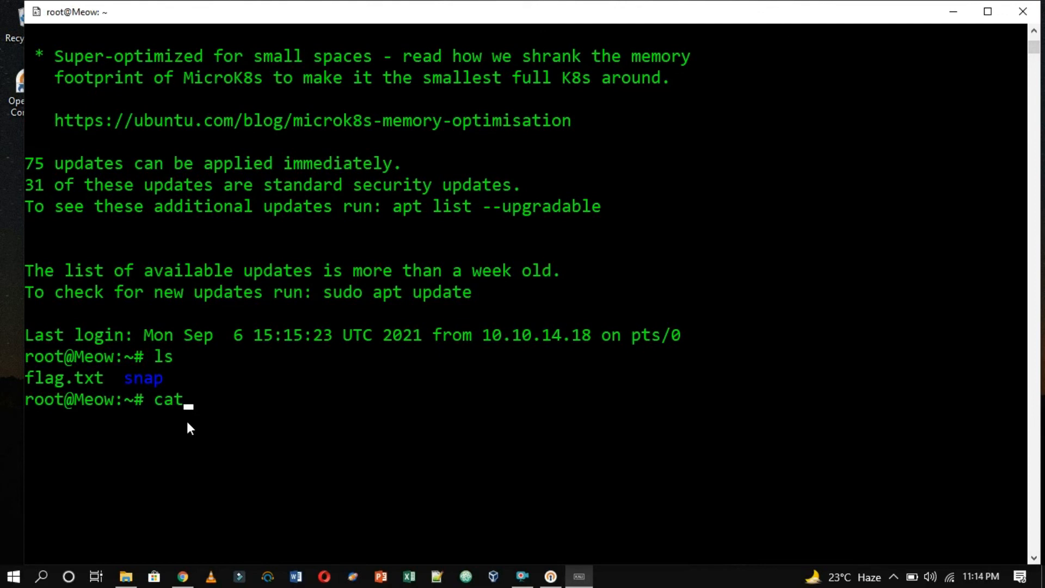
type("flag.txt")
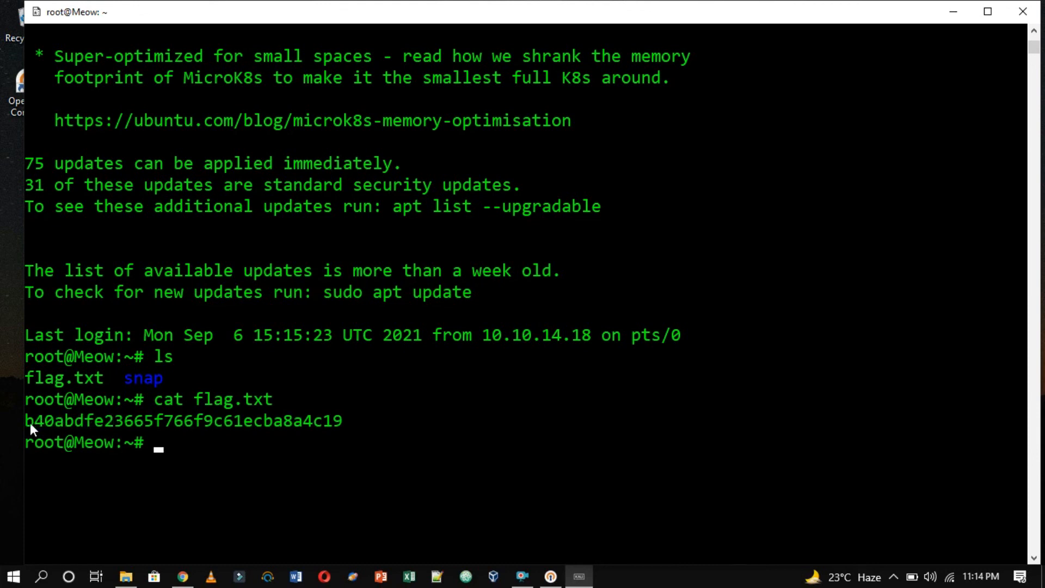
left_click_drag(25, 420, 341, 421)
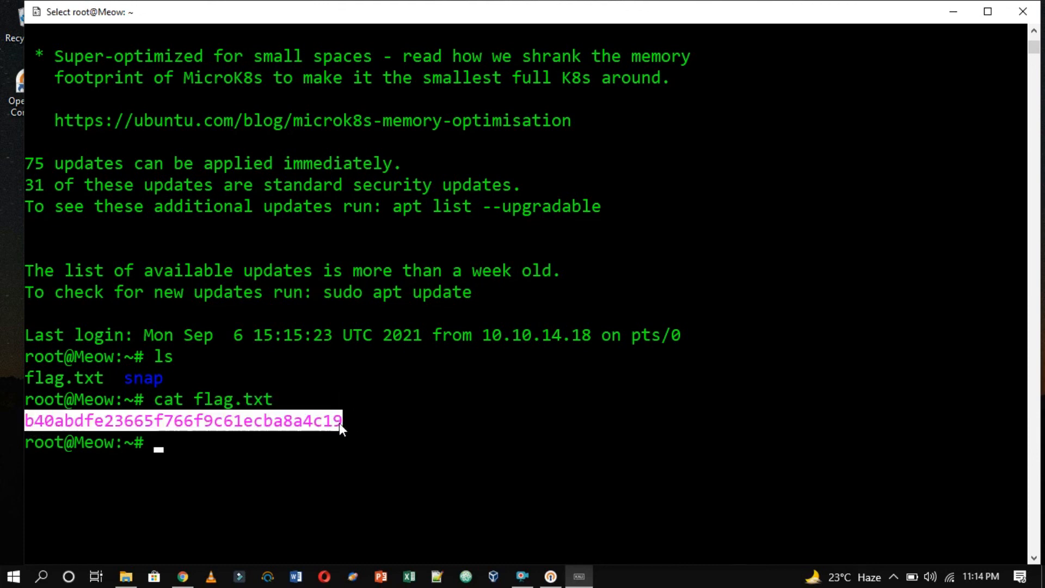
left_click(183, 576)
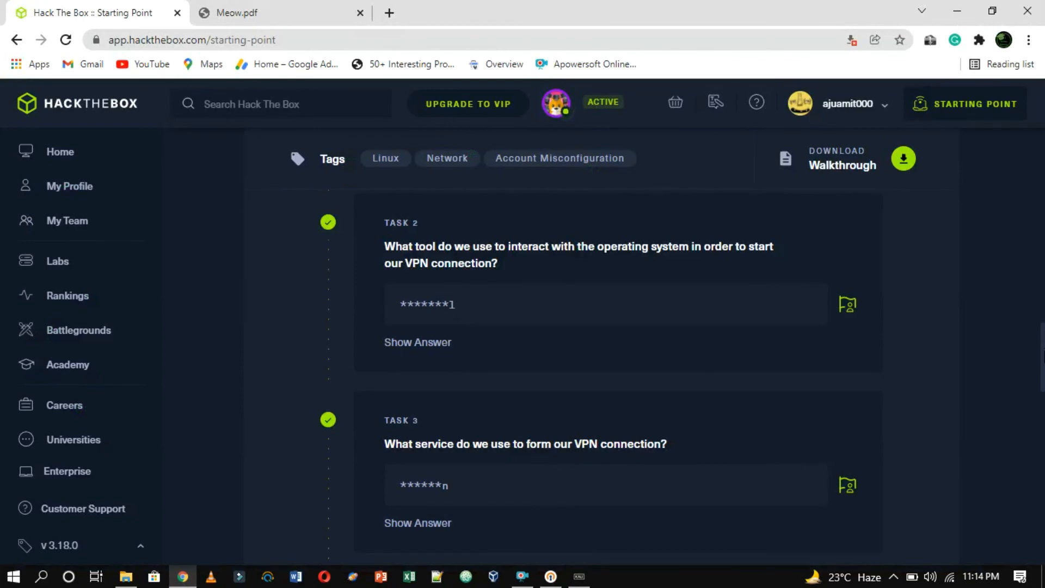
scroll("down", 3)
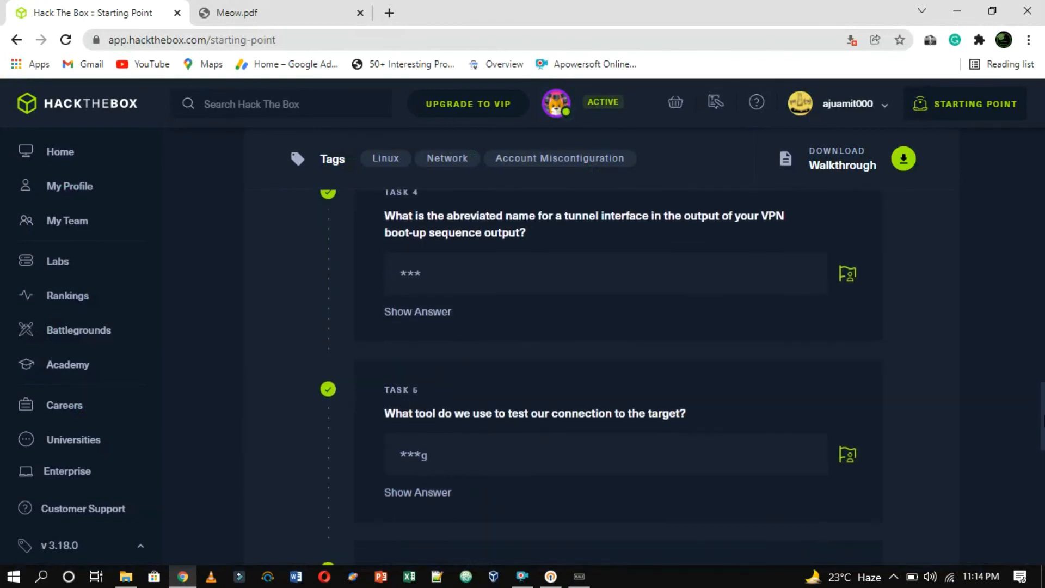
scroll("down", 3)
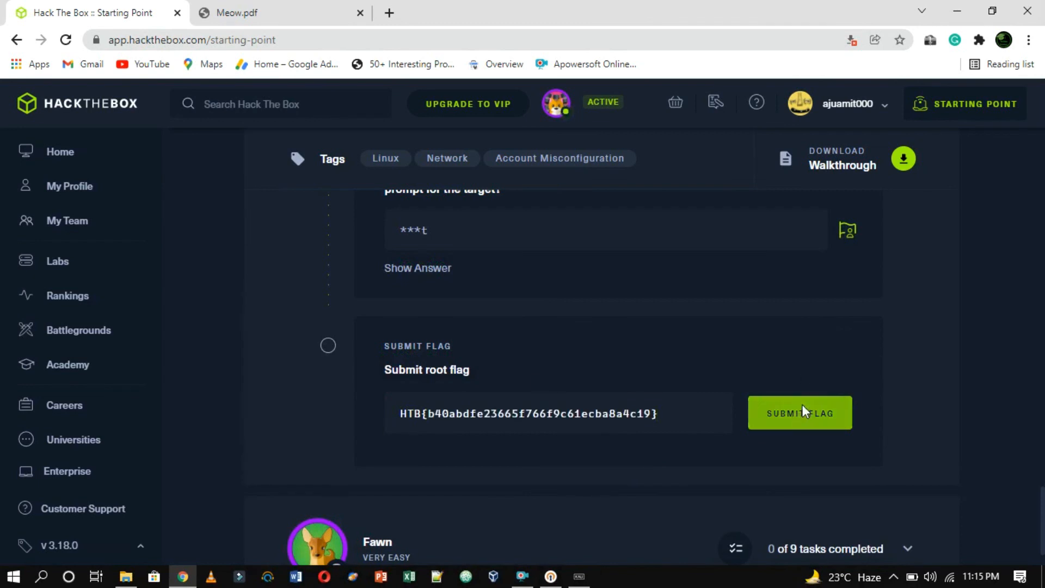
left_click(800, 413)
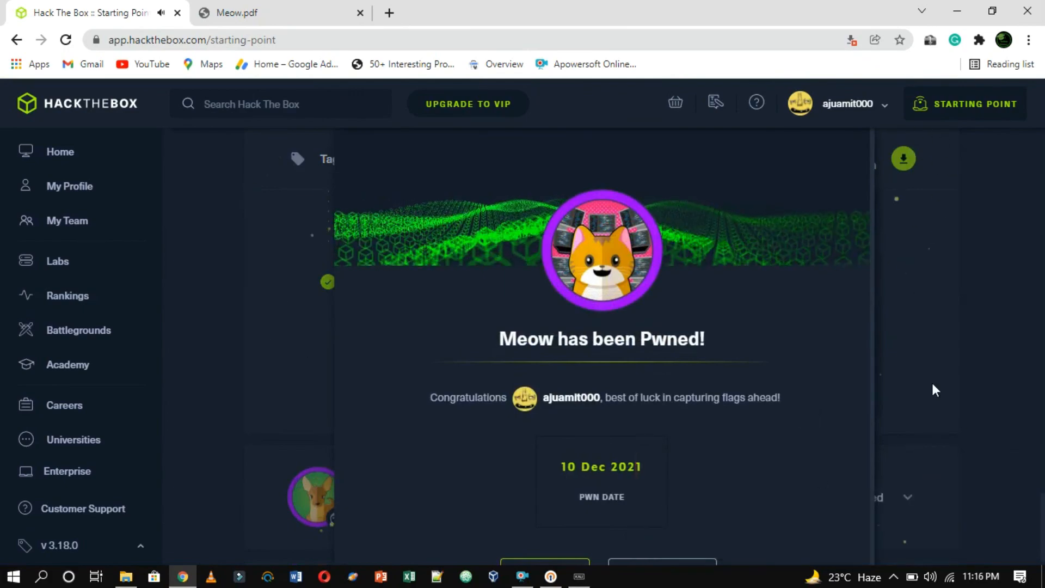
mouse_move(876, 392)
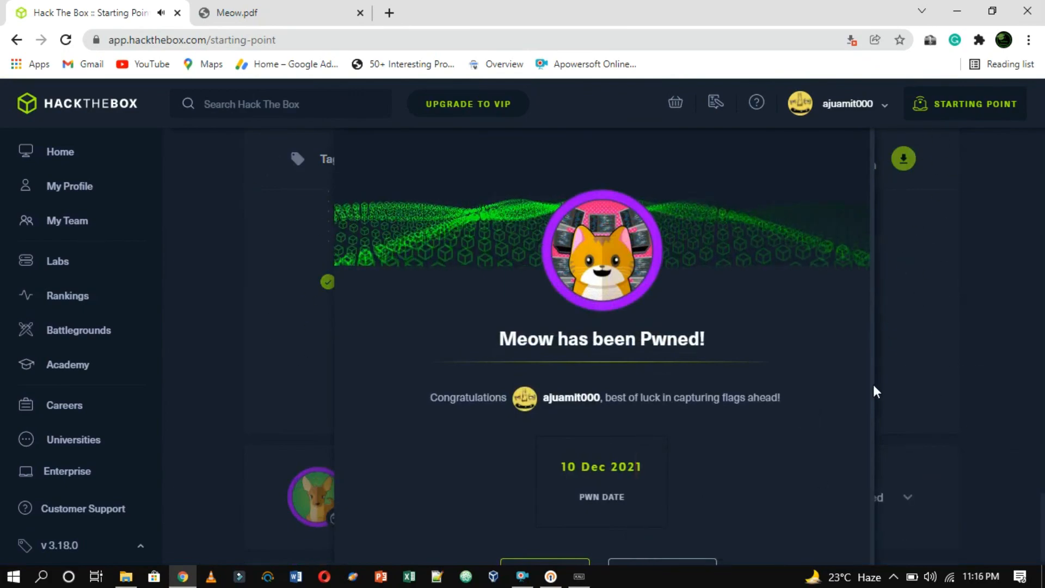